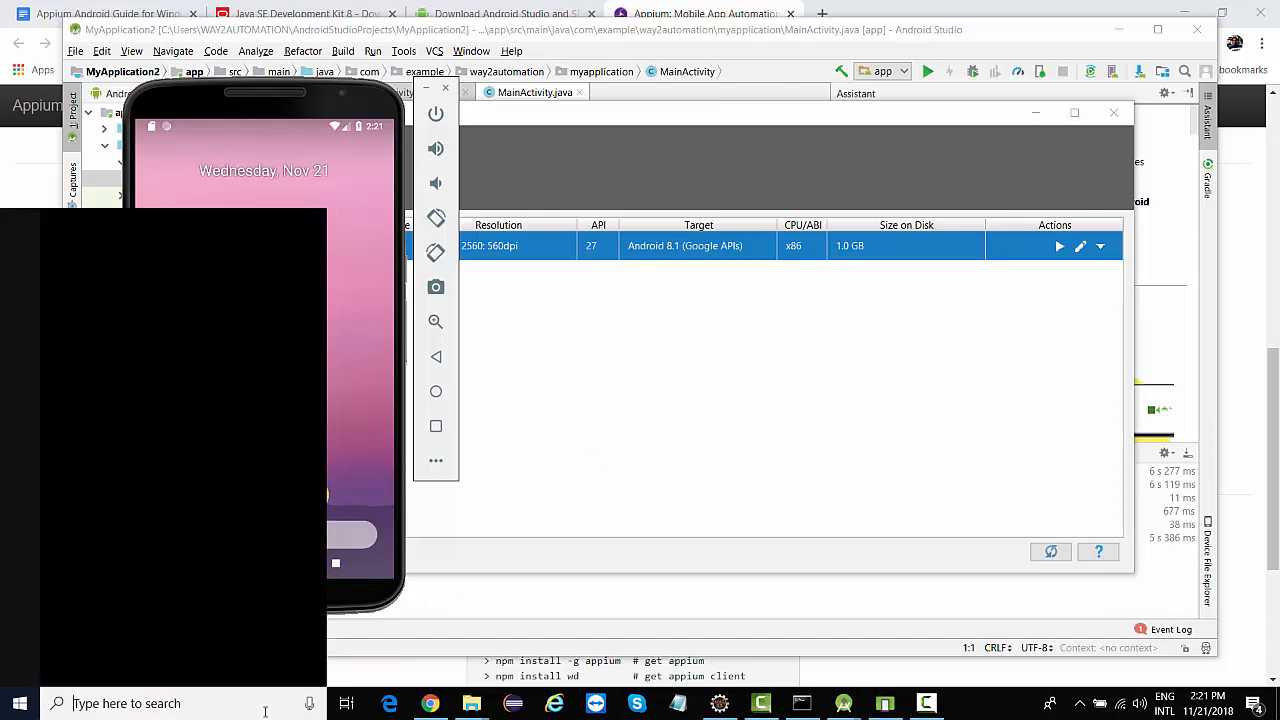
Navigate from C:\ through AppData\Local\Android to the Sdk folder.
type("c\\")
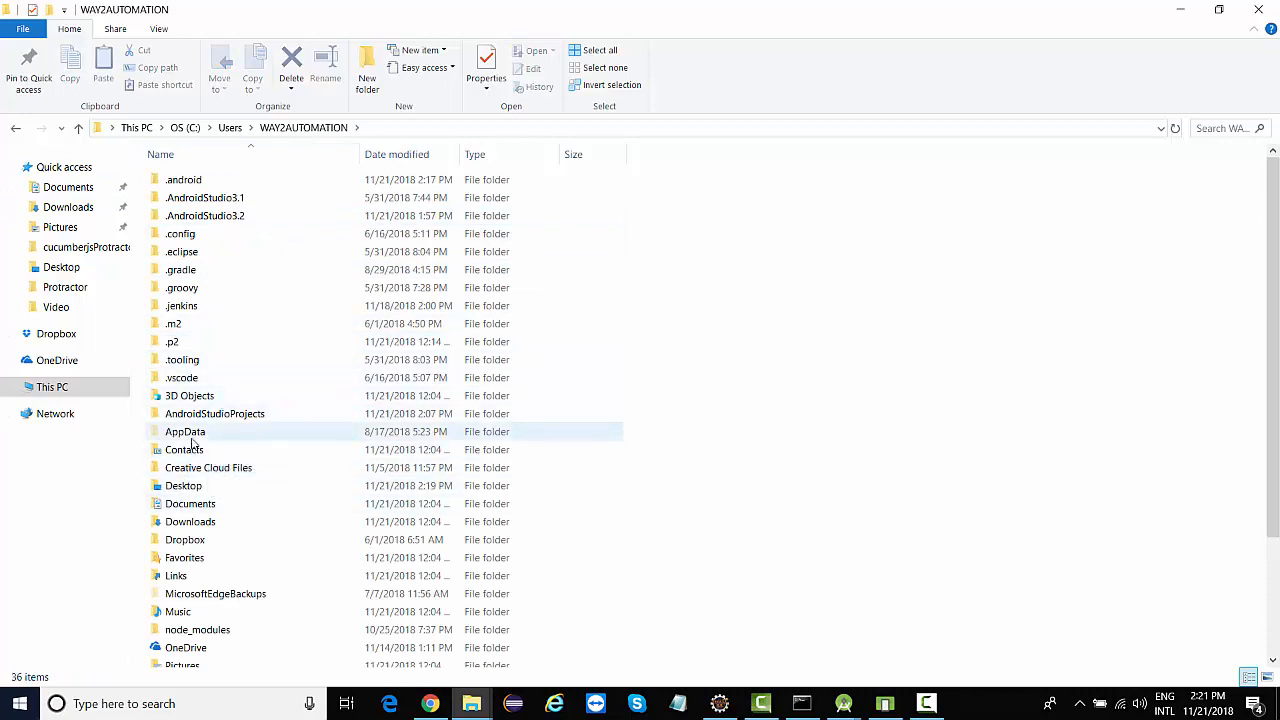
mouse_move(243, 437)
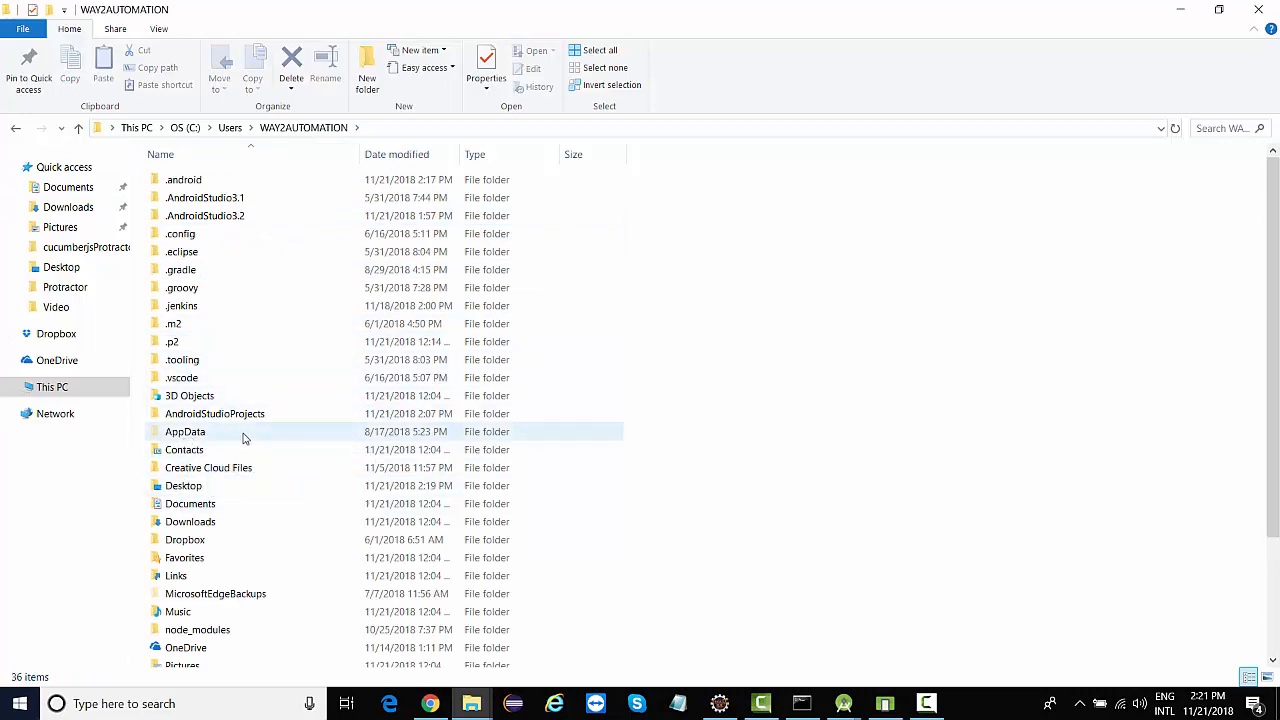
mouse_move(219, 437)
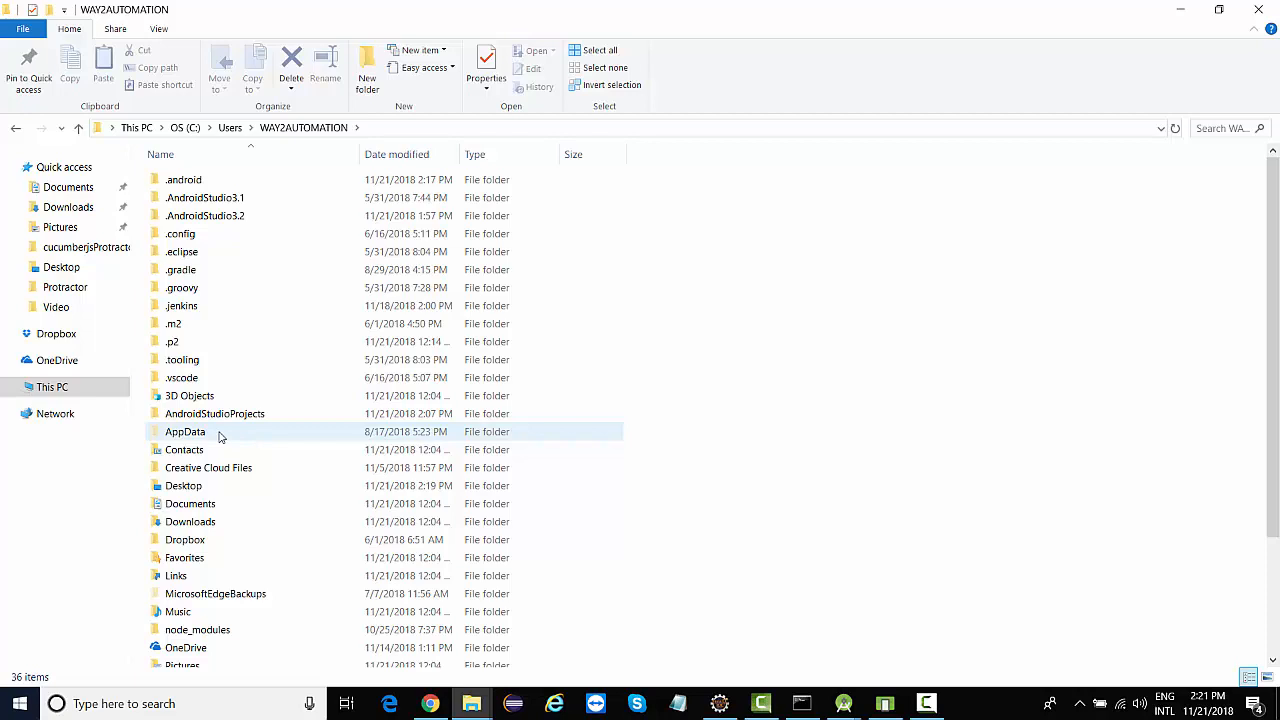
double_click(185, 431)
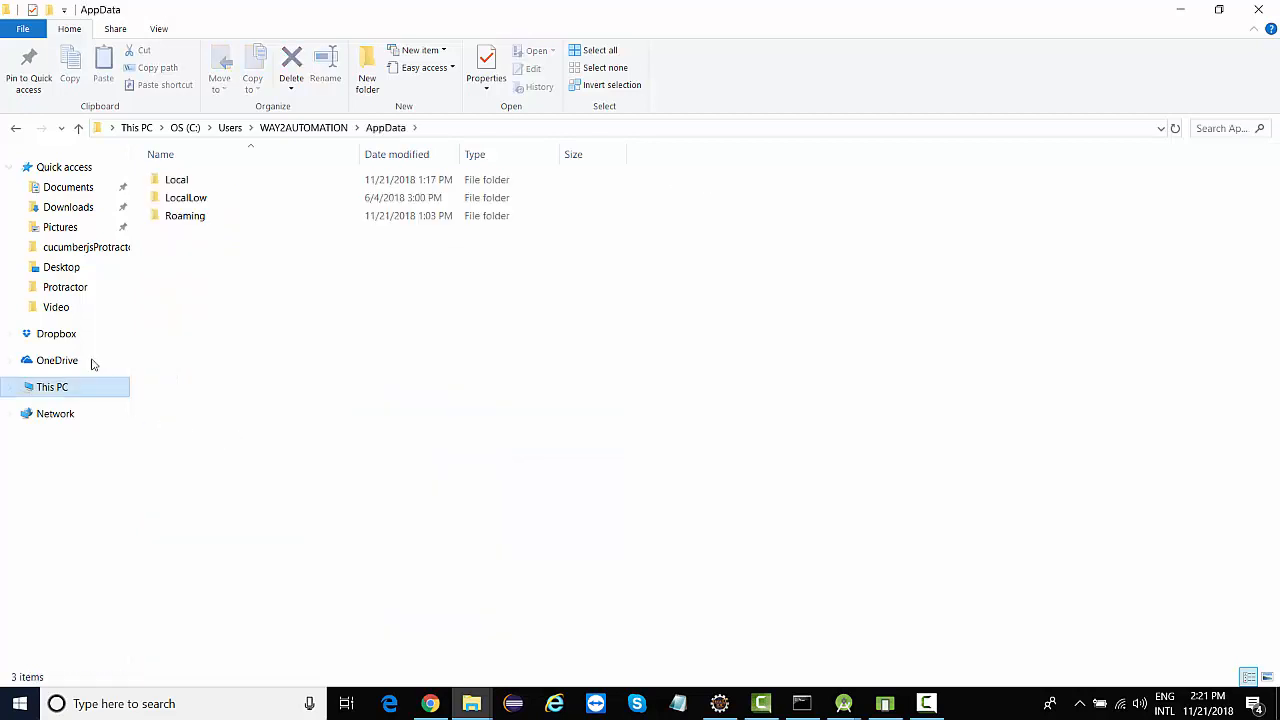
double_click(176, 179)
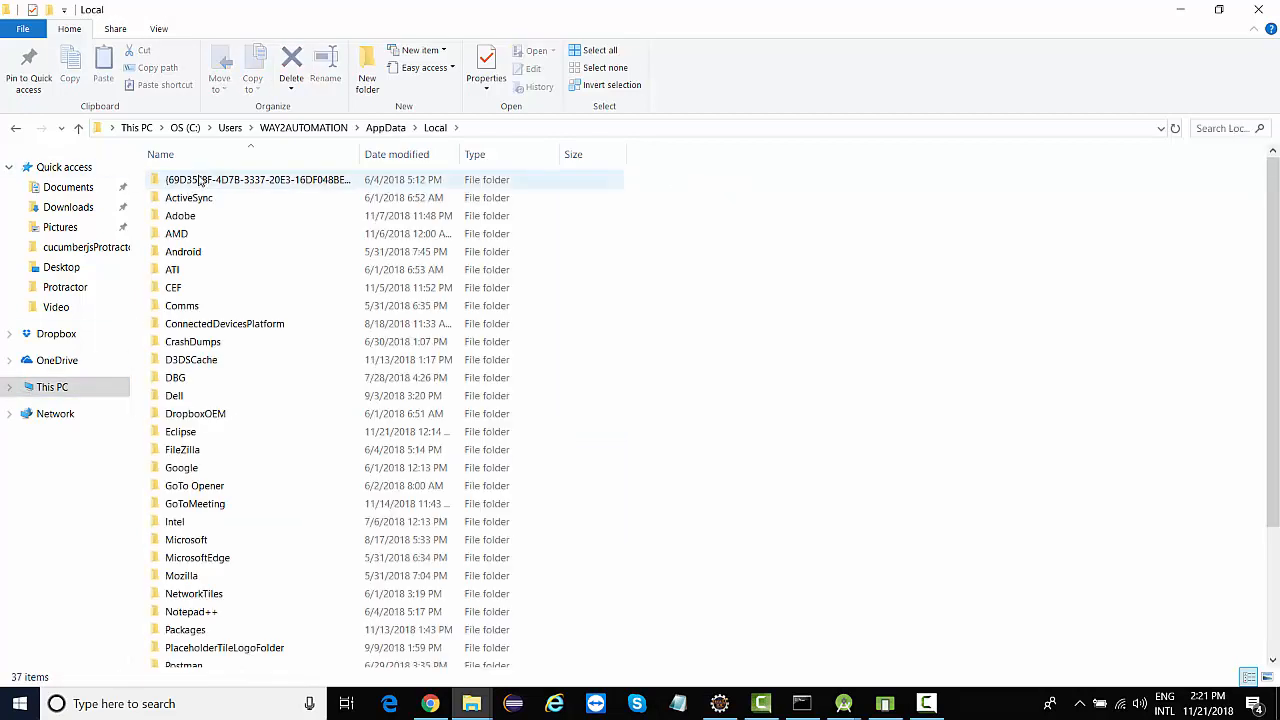
double_click(183, 251)
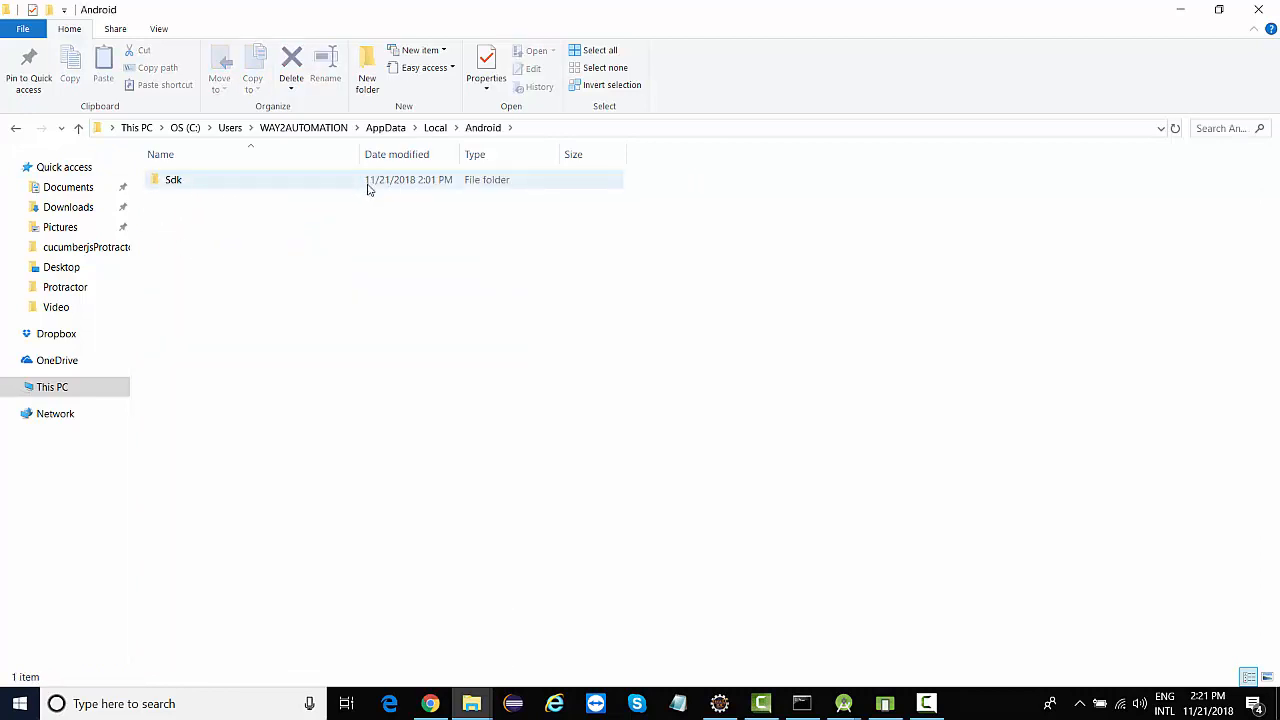
double_click(173, 179)
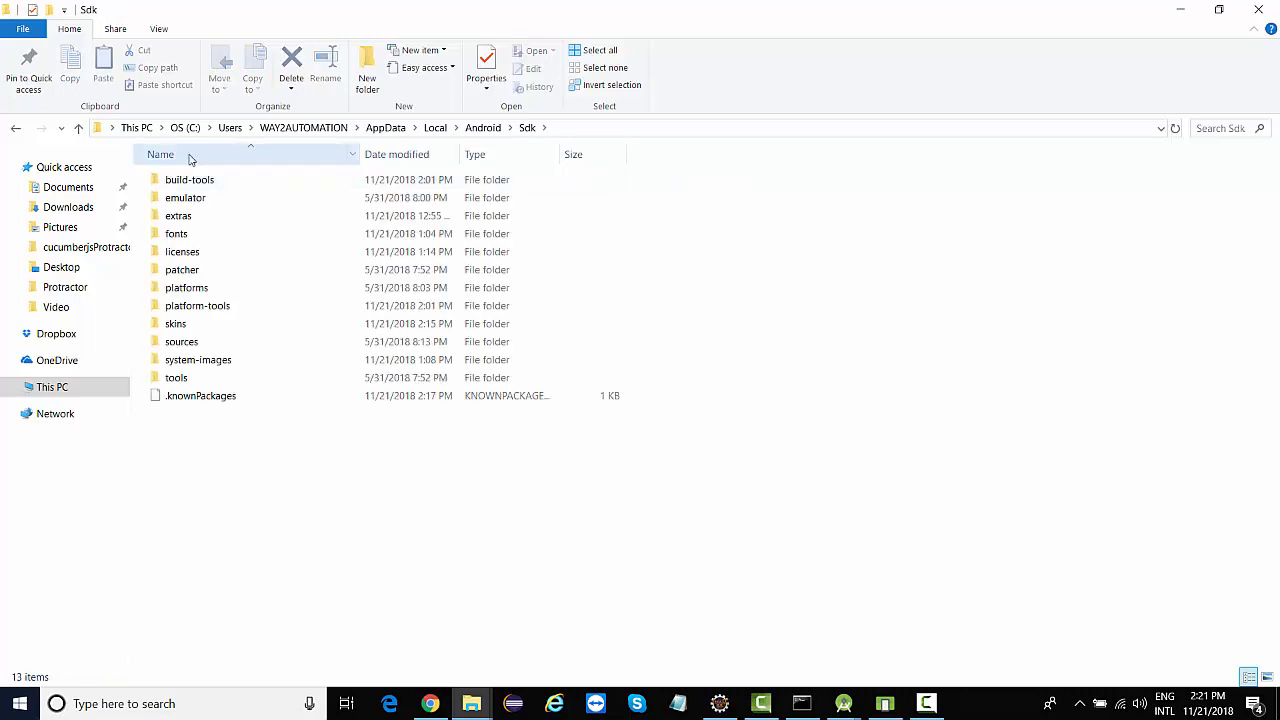
Select the platform-tools and tools folders and reveal the Sdk folder's full path.
left_click(197, 305)
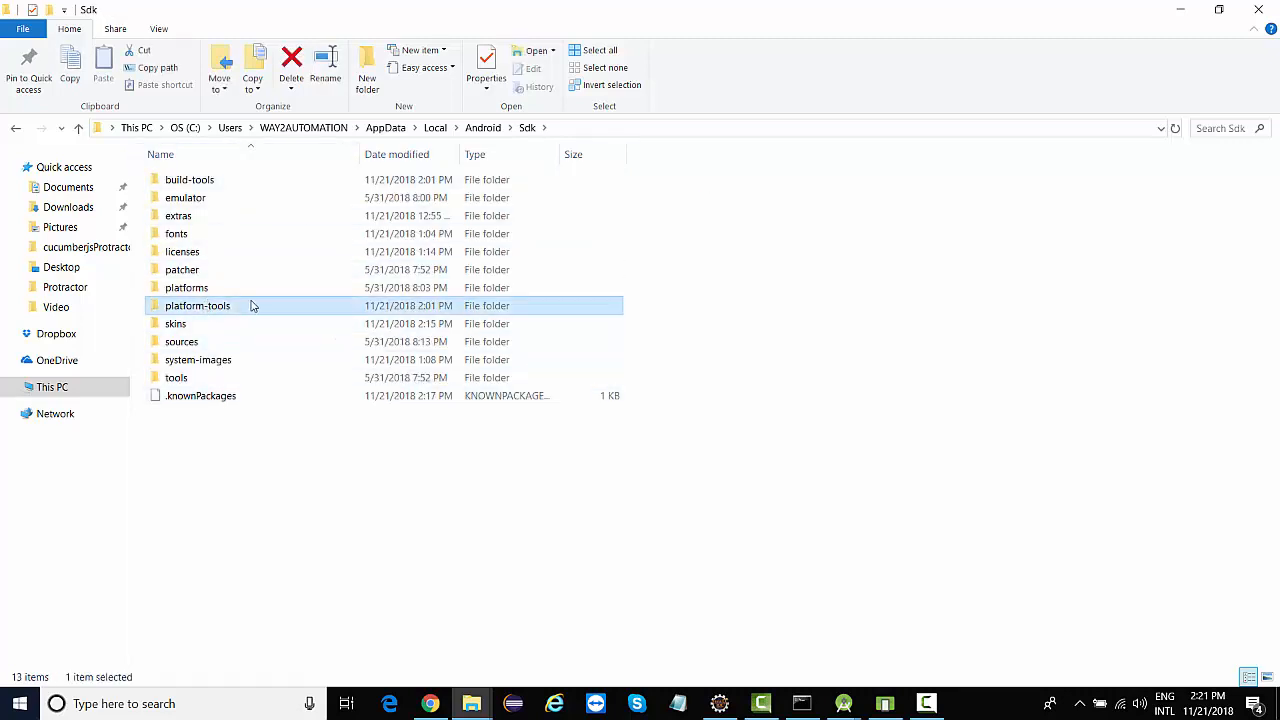
left_click(176, 377)
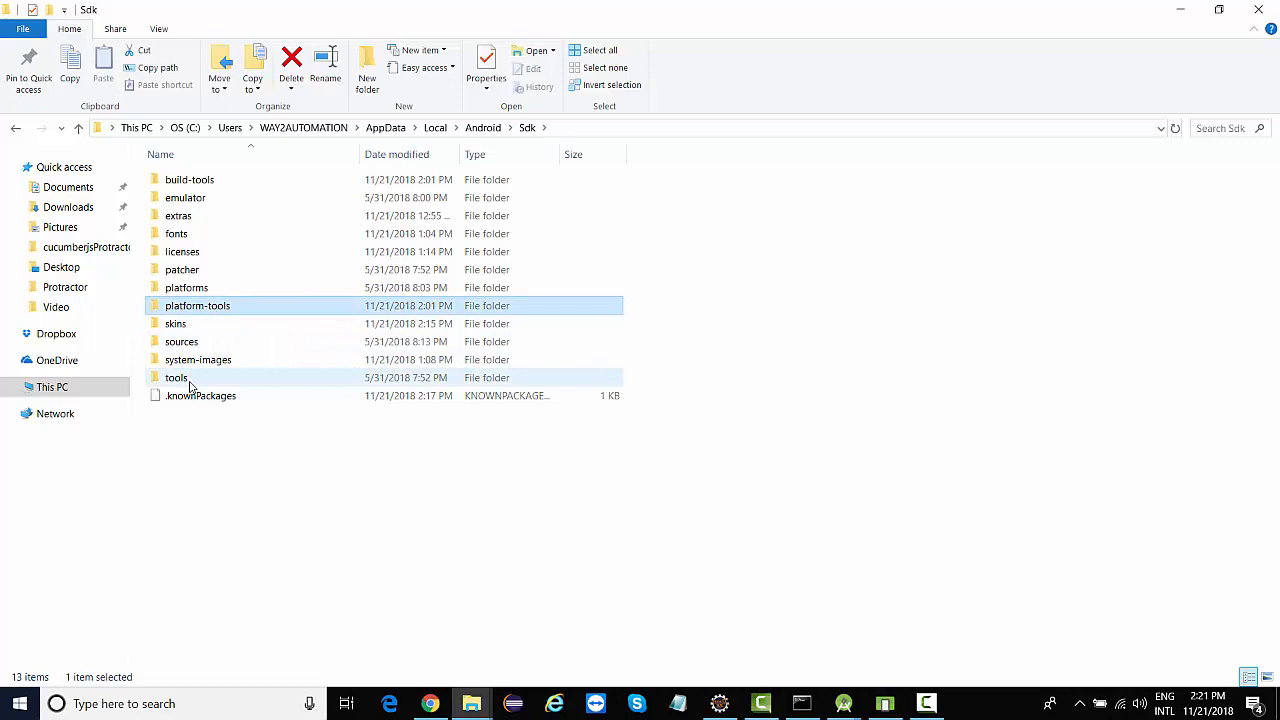
left_click(176, 377)
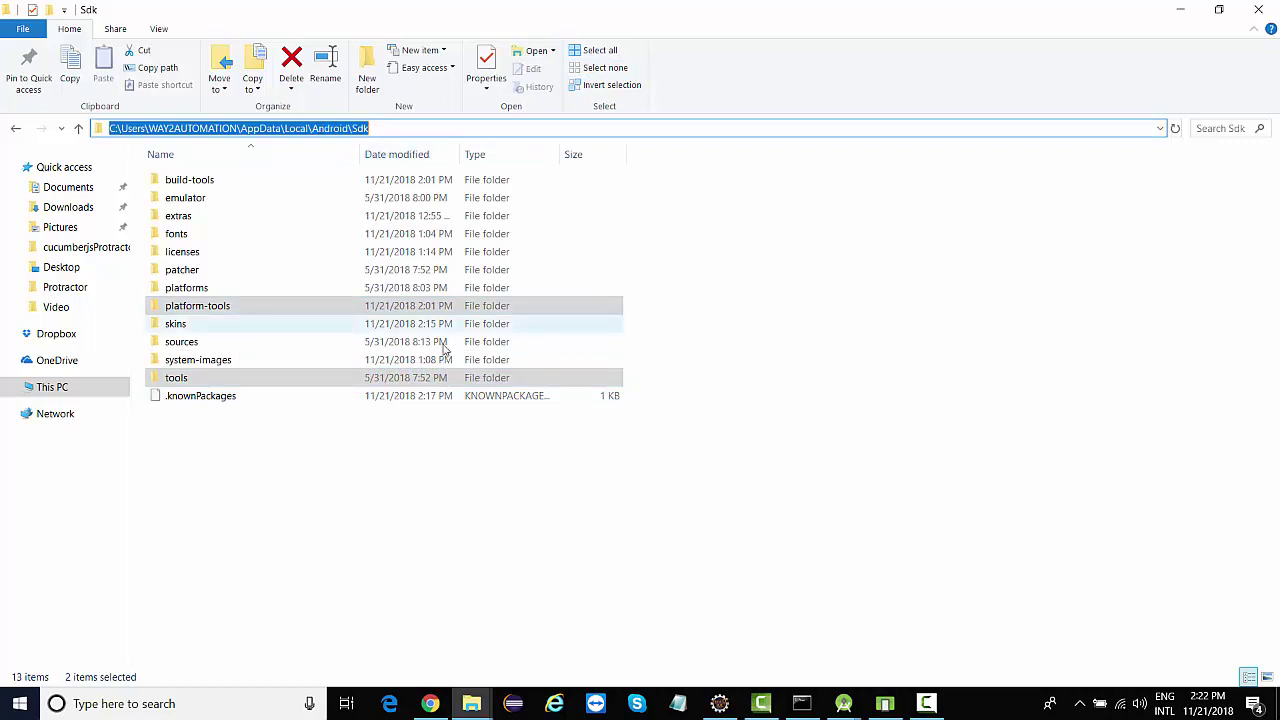
Create system variable ANDROID_HOME set to C:\Users\WAY2AUTOMATION\AppData\Local\Android\Sdk.
left_click(80, 703)
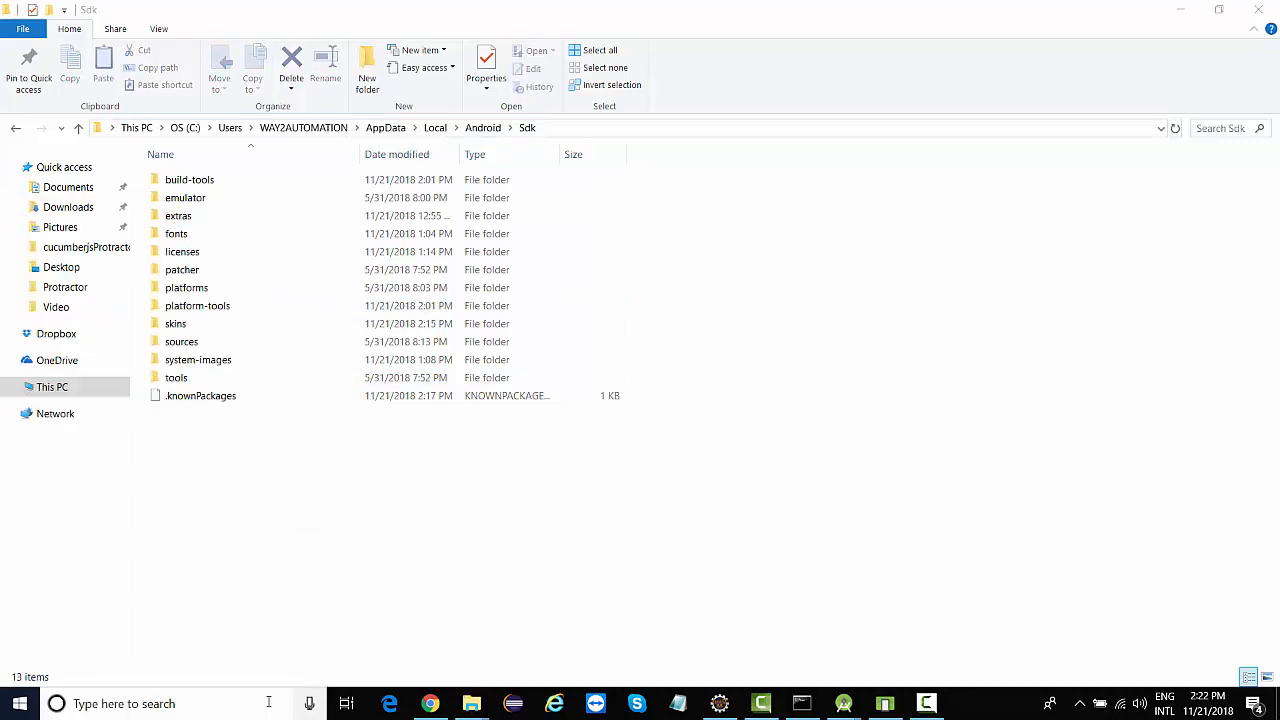
left_click(369, 403)
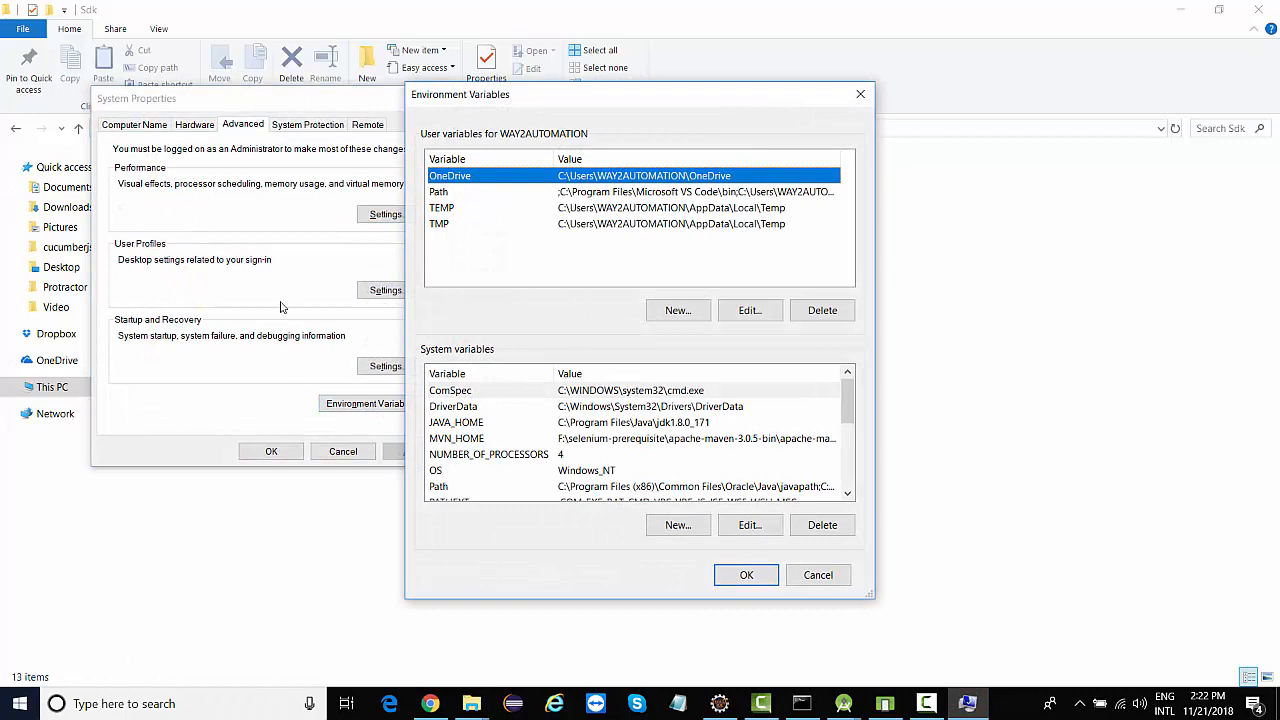
left_click(677, 525)
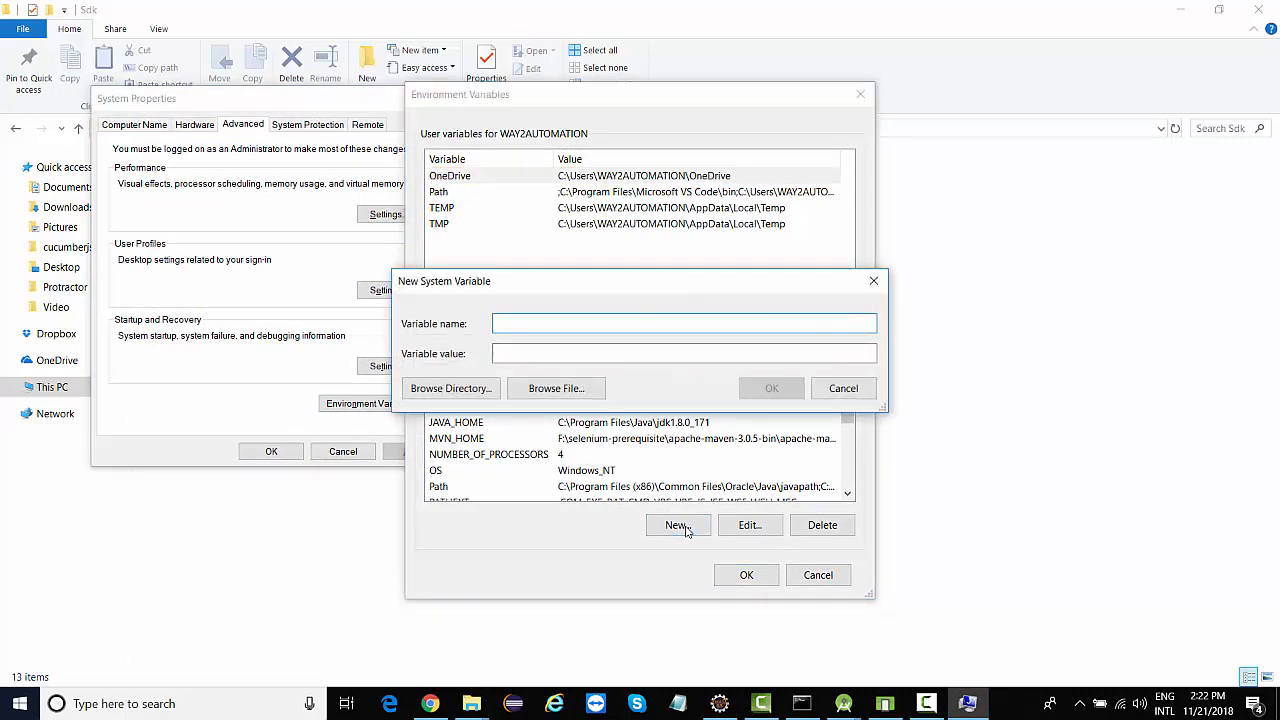
type("ANDROID")
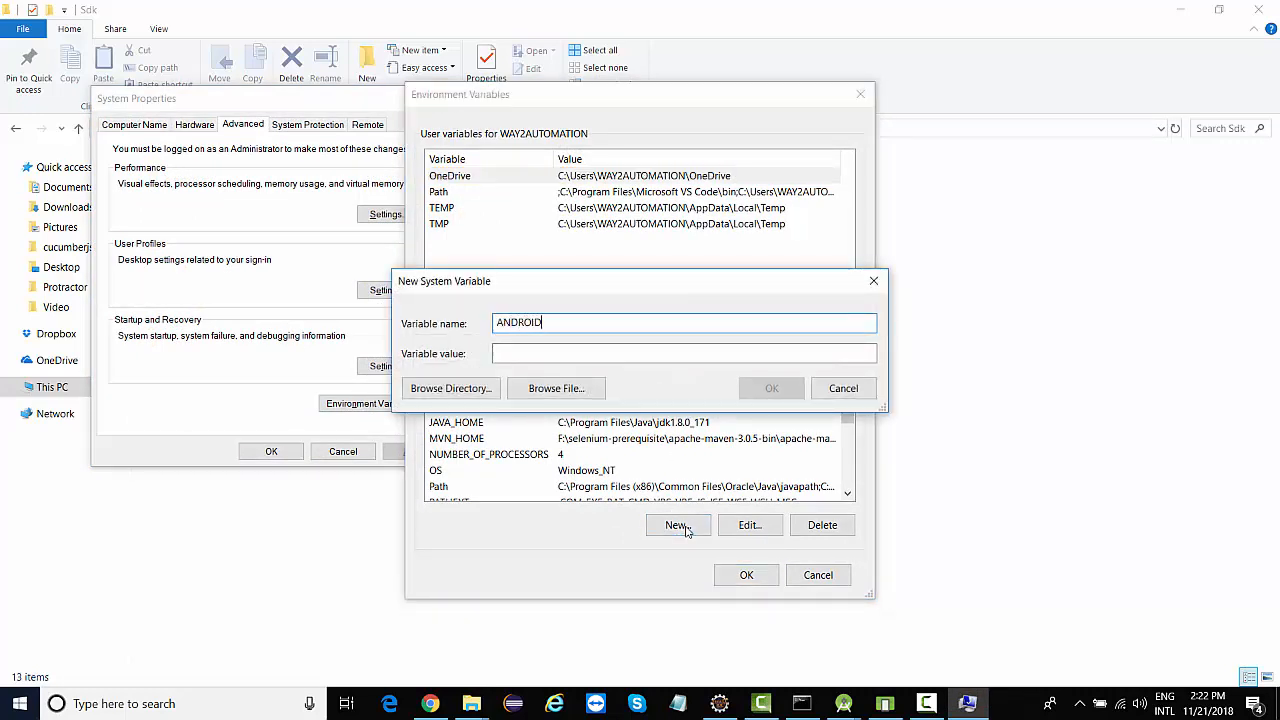
type("_HOME")
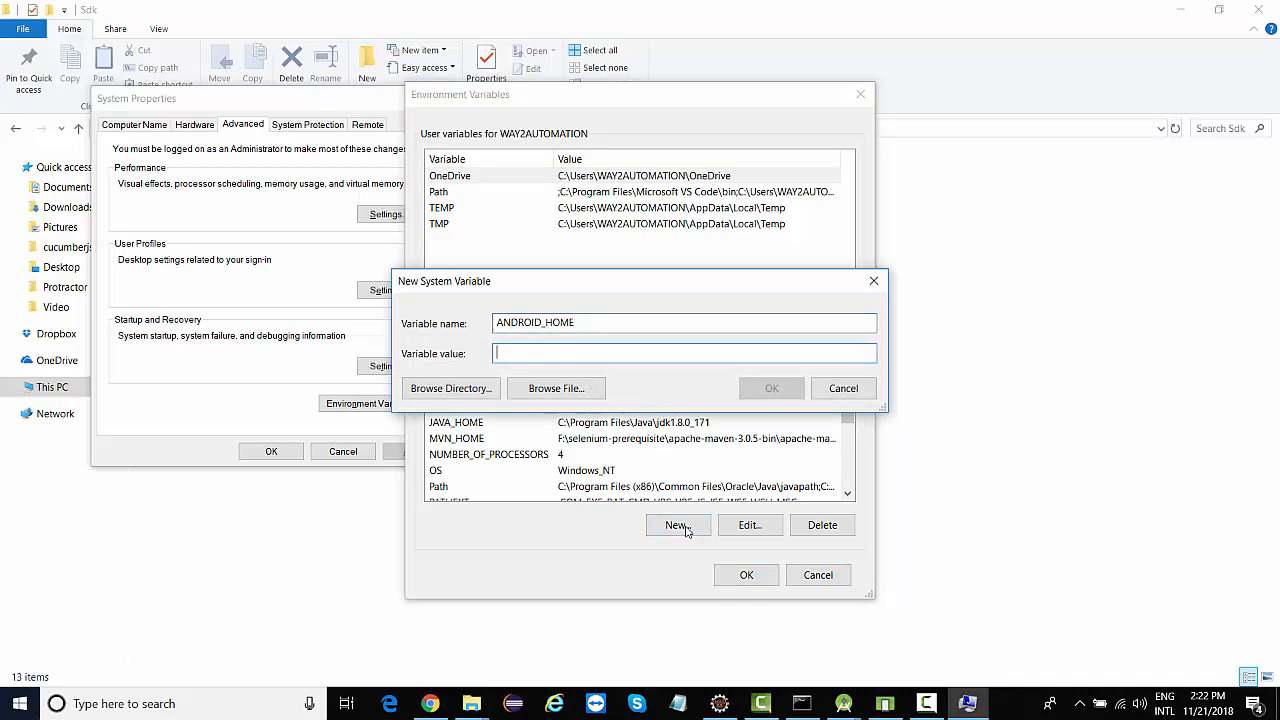
type("C:\\Users\\WAY2AUTOMATION\\AppData\\Local\\Android\\Sdk")
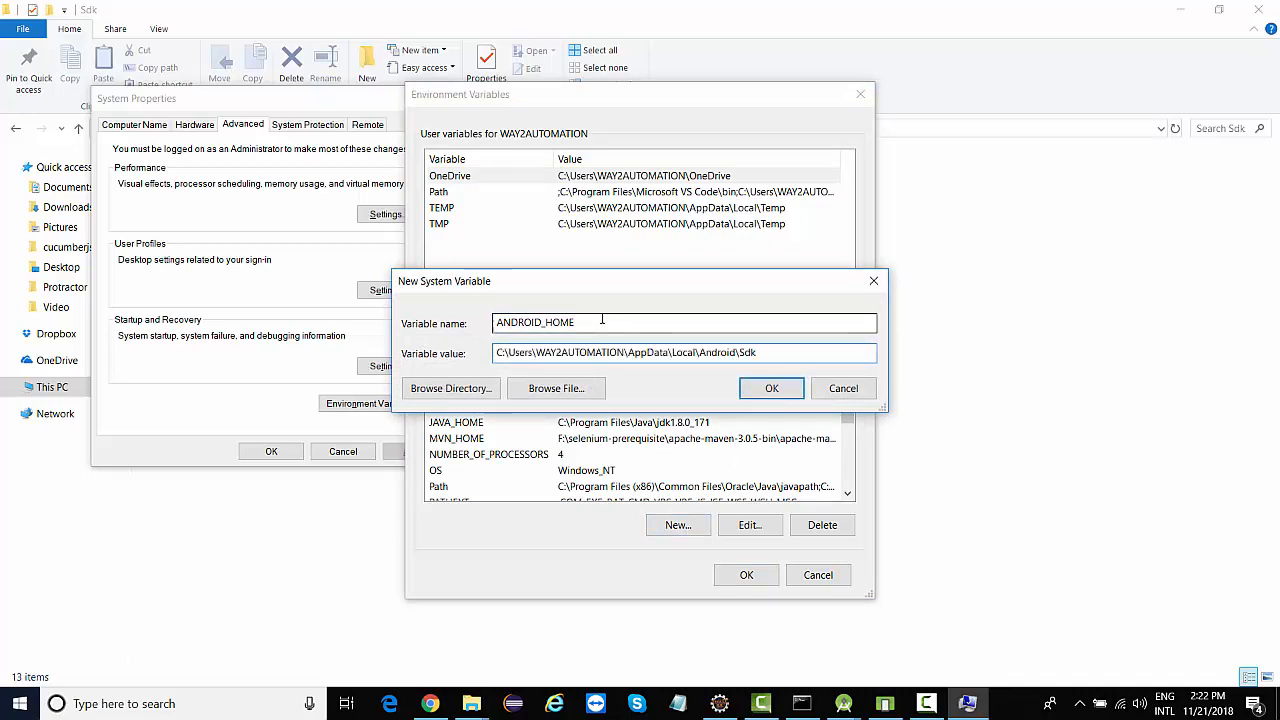
left_click(771, 388)
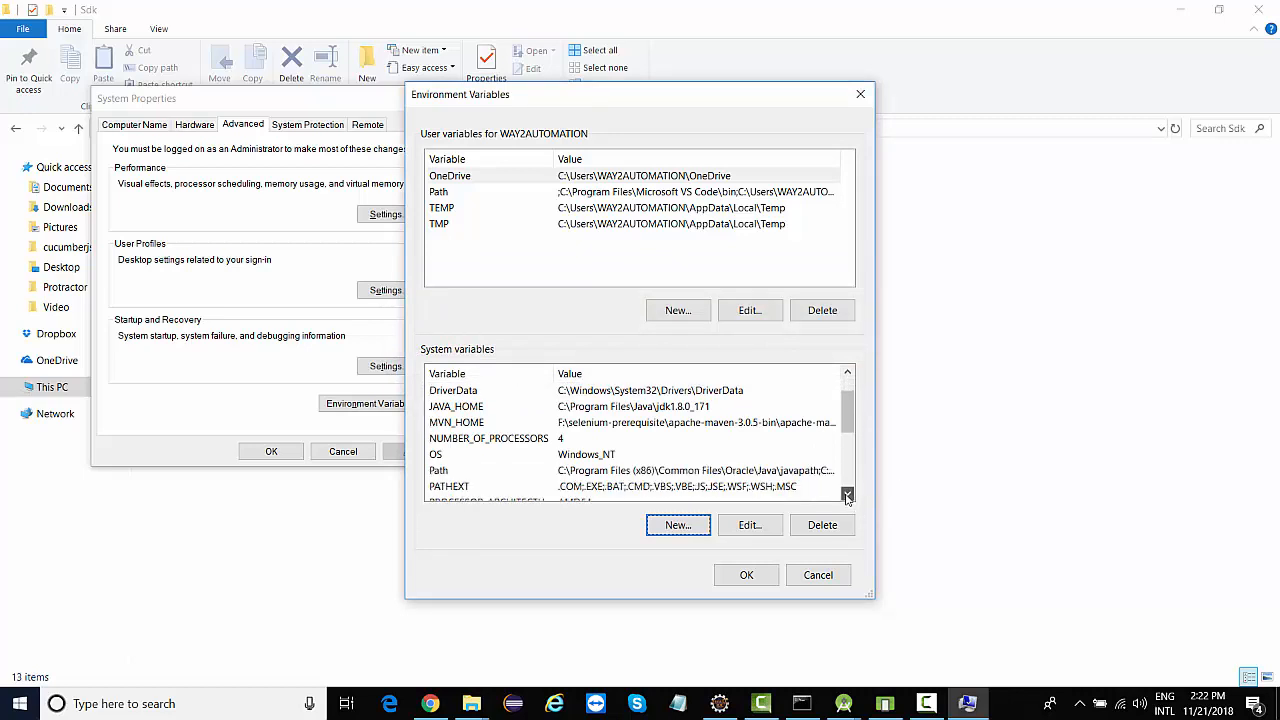
Edit the system Path and add a %ANDROID_HOME%\tools entry.
left_click(749, 525)
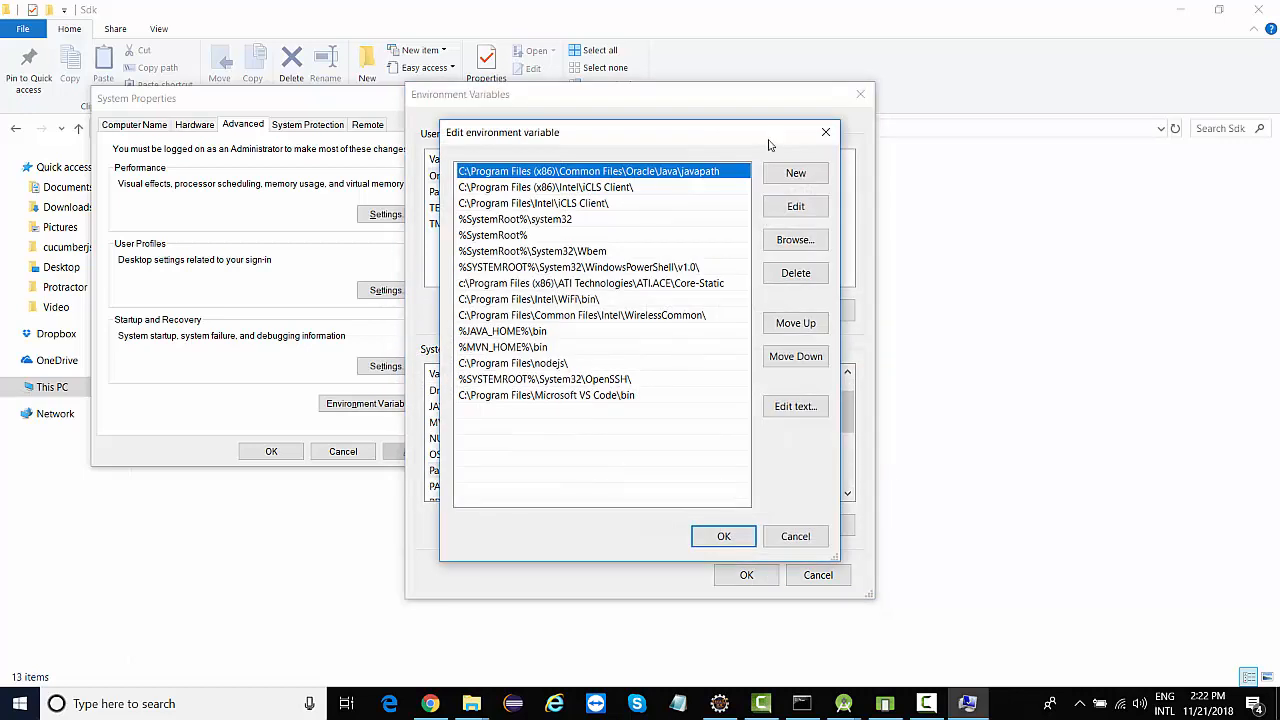
left_click(795, 173)
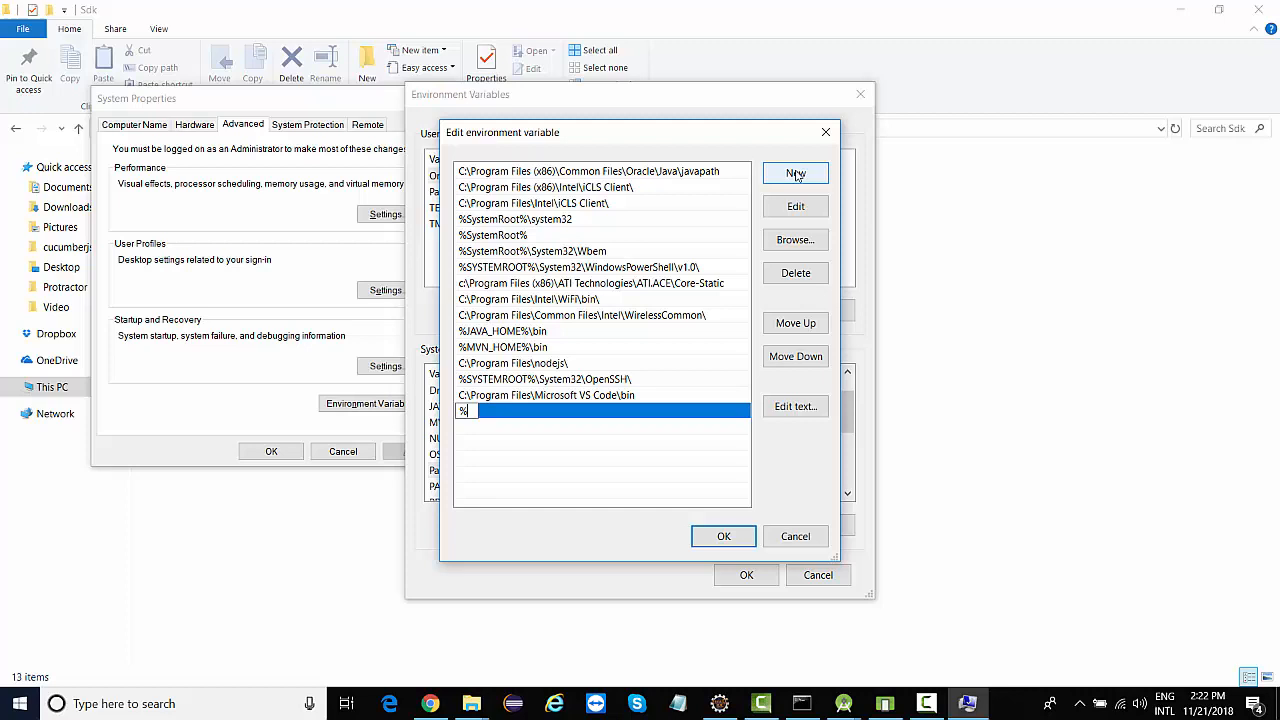
type("ANDROID_HOME%")
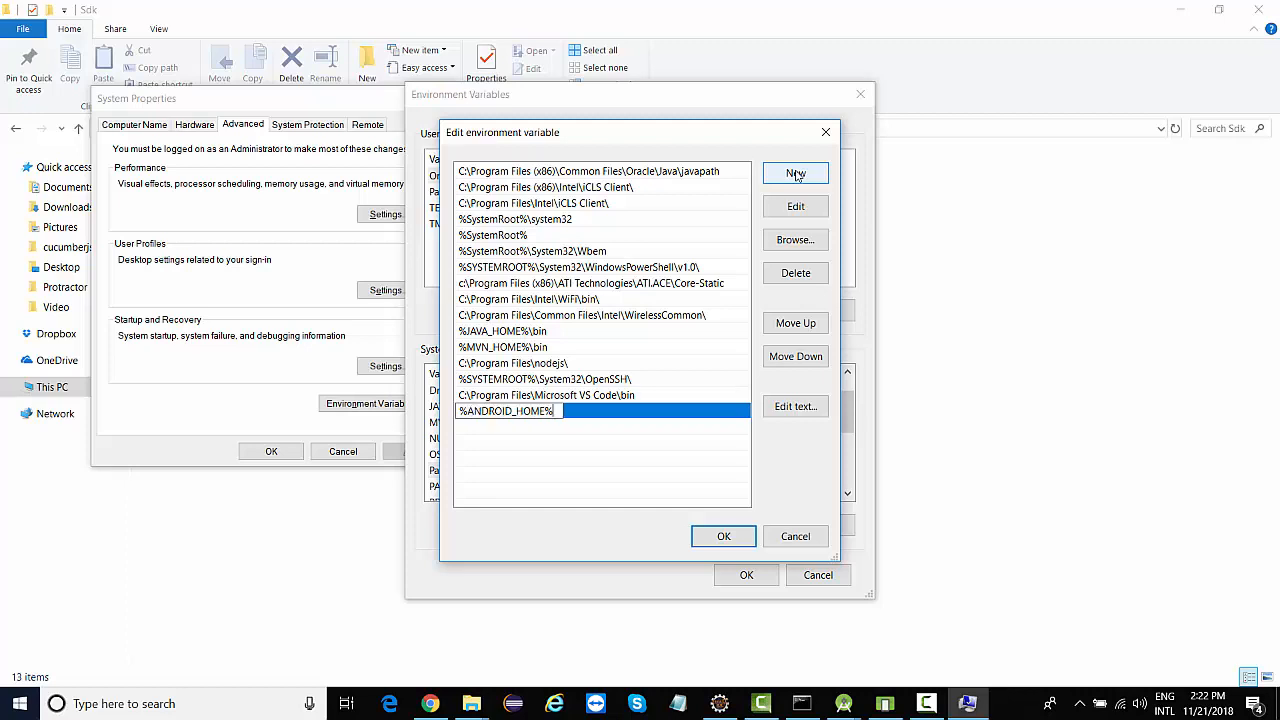
type("\\tool")
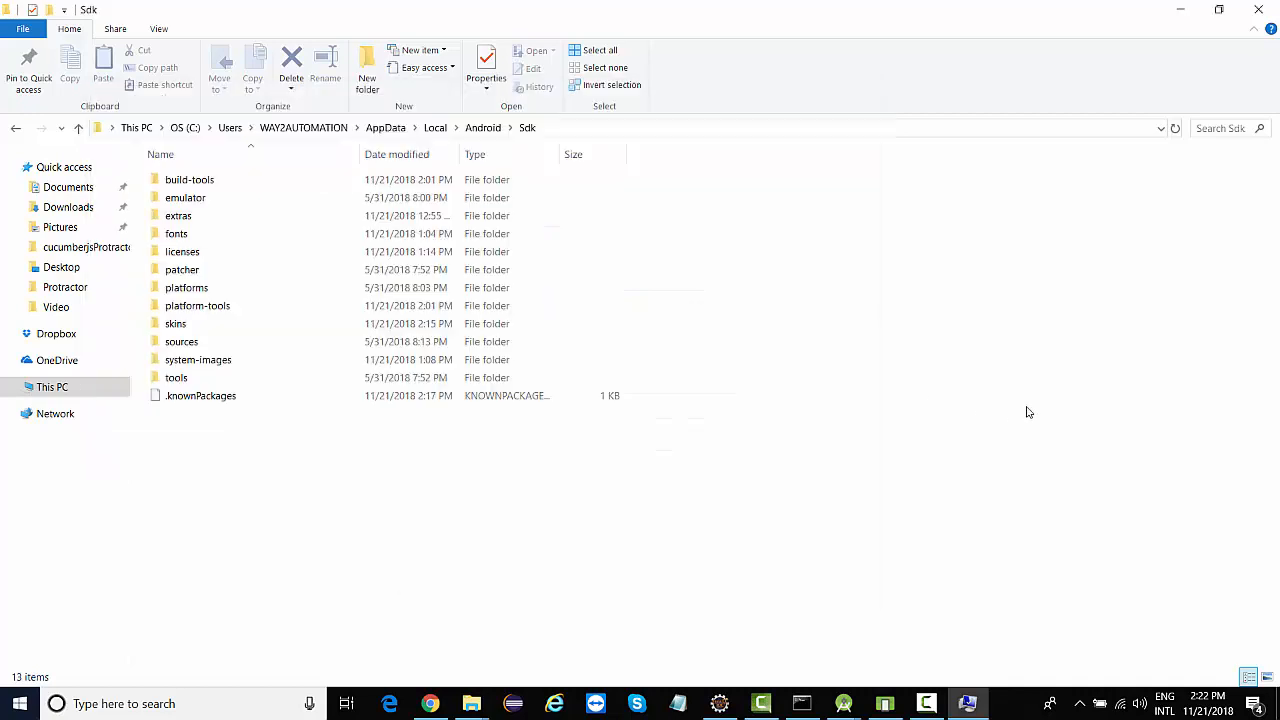
left_click(176, 377)
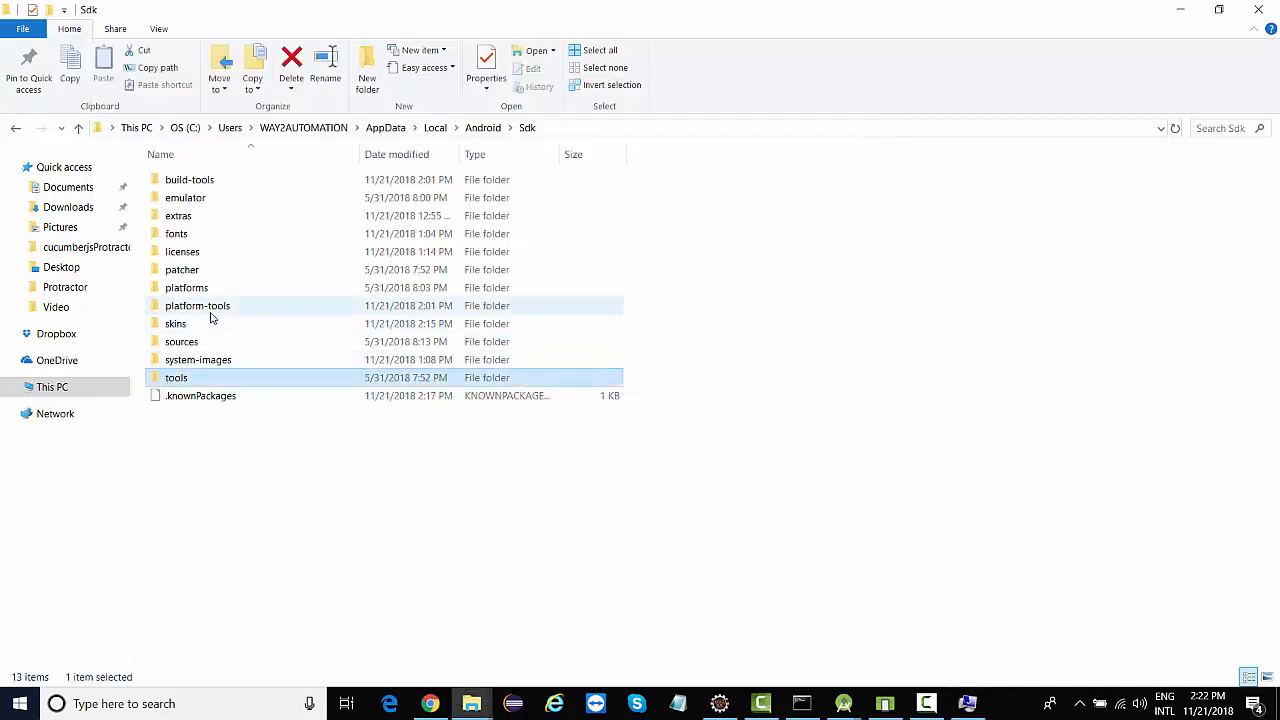
left_click(197, 305)
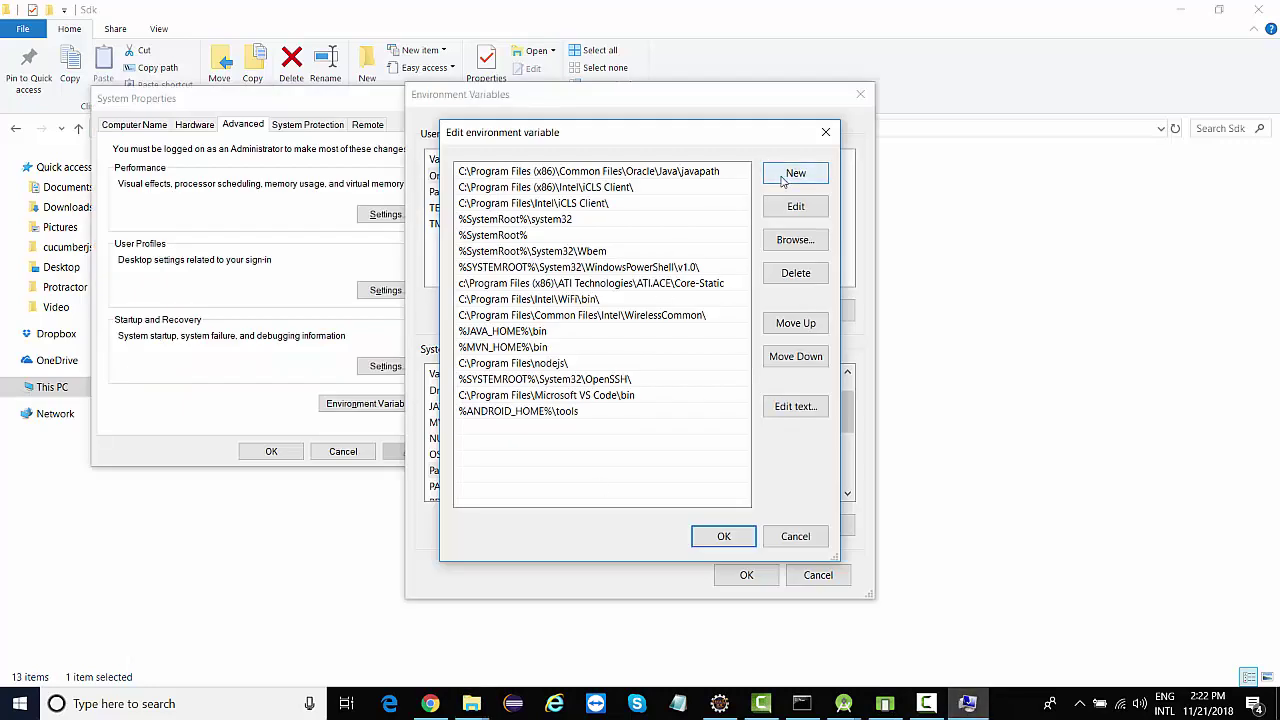
Add the %ANDROID_HOME%\patform-tools Path entry and confirm the dialogs.
left_click(795, 173)
type("%ANDROID_HOME")
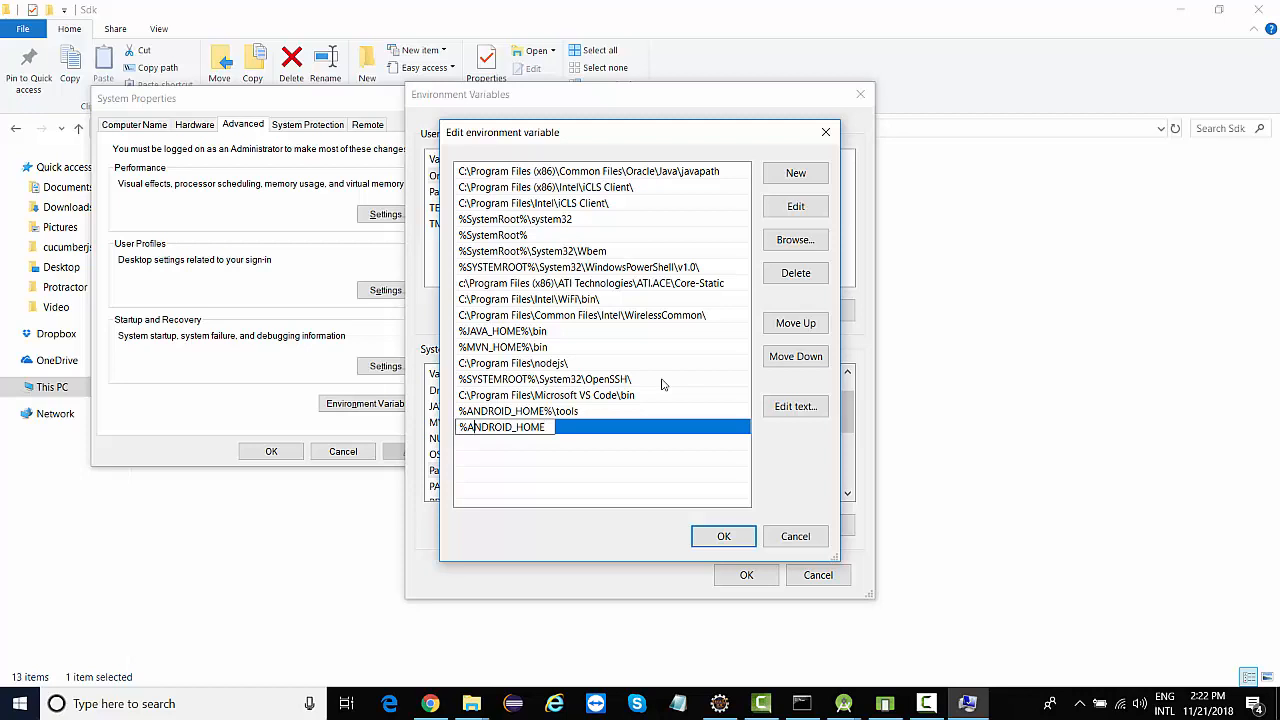
type("%\\patform")
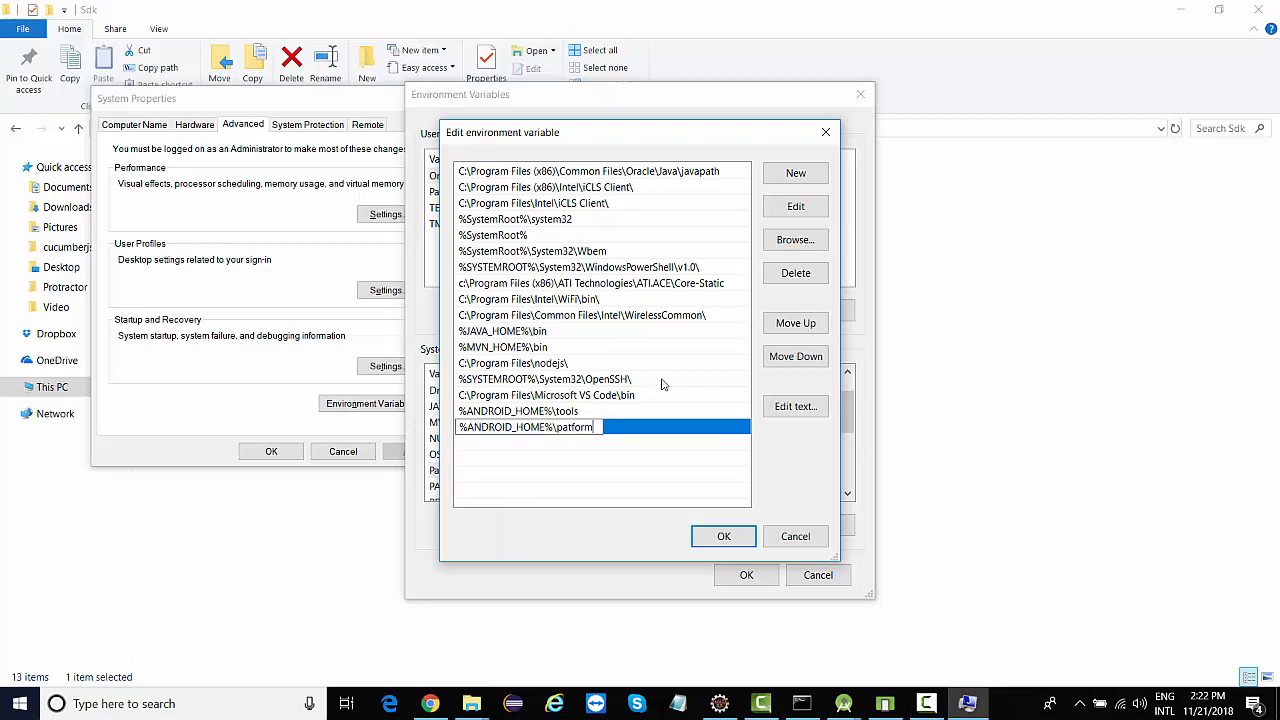
type("-tool")
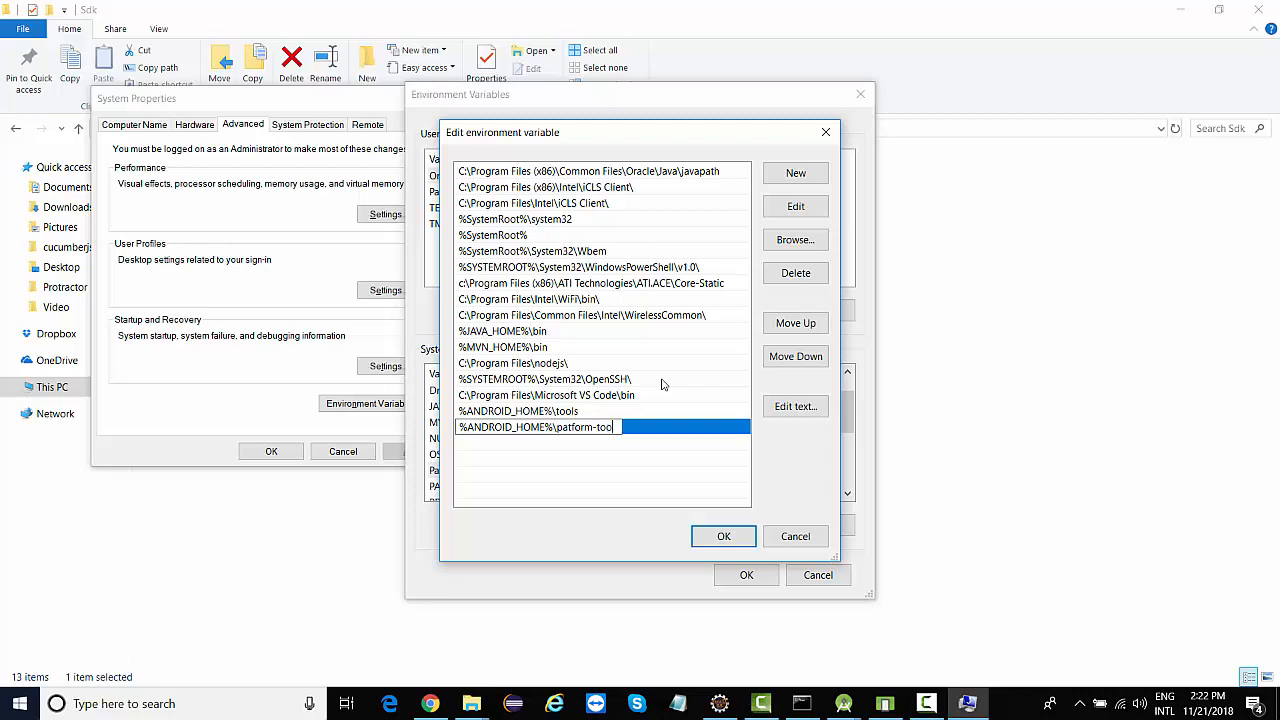
left_click(723, 536)
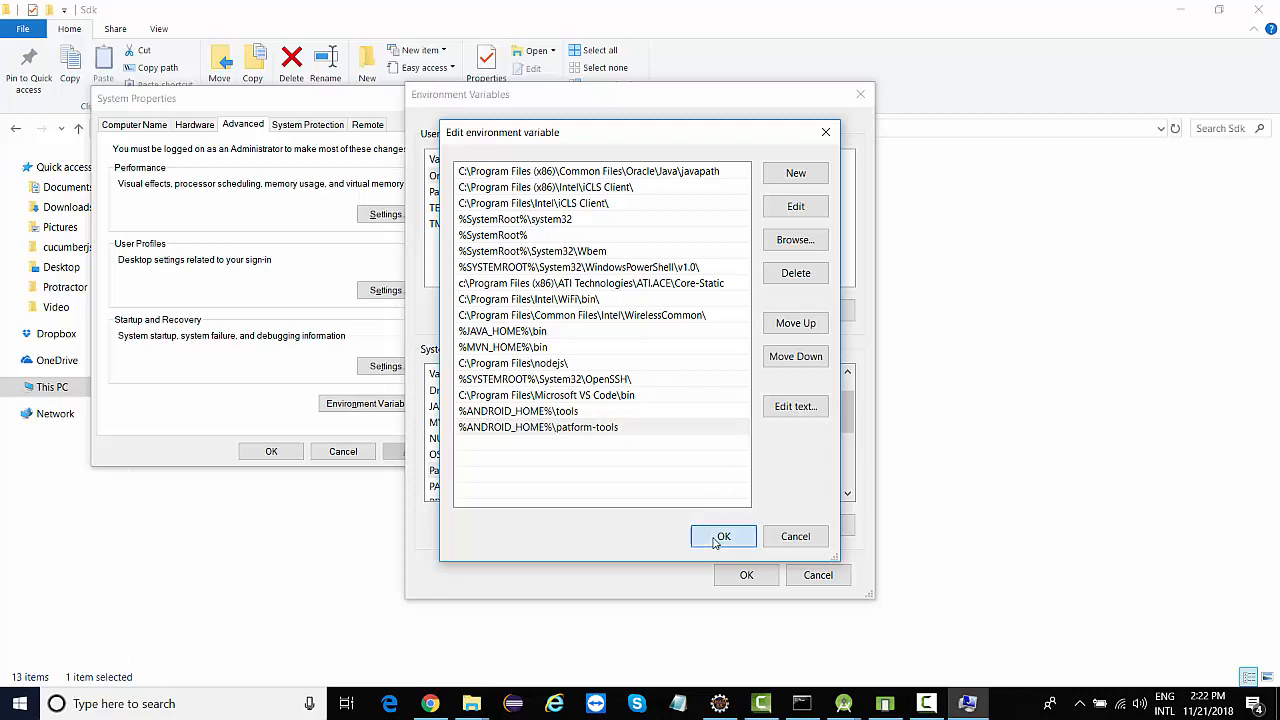
left_click(723, 536)
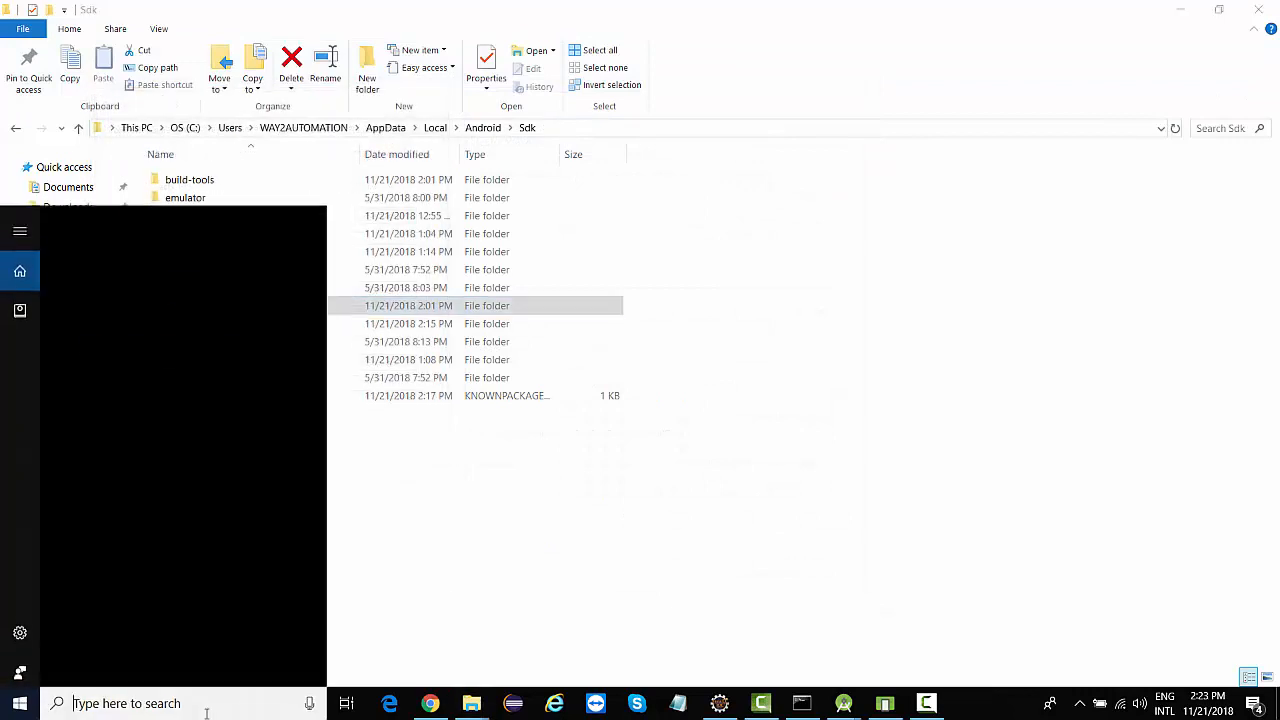
Run adb devices in a new Command Prompt, which reports 'adb' is not recognized.
left_click(802, 703)
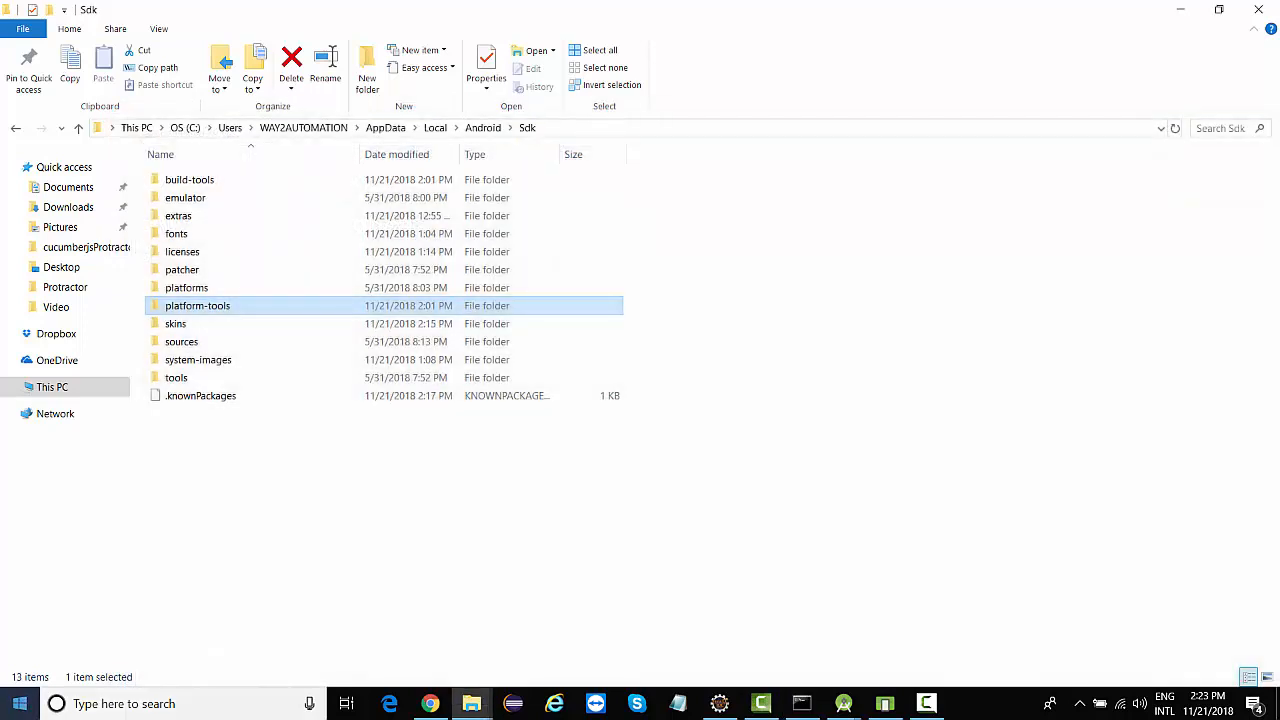
left_click(801, 703)
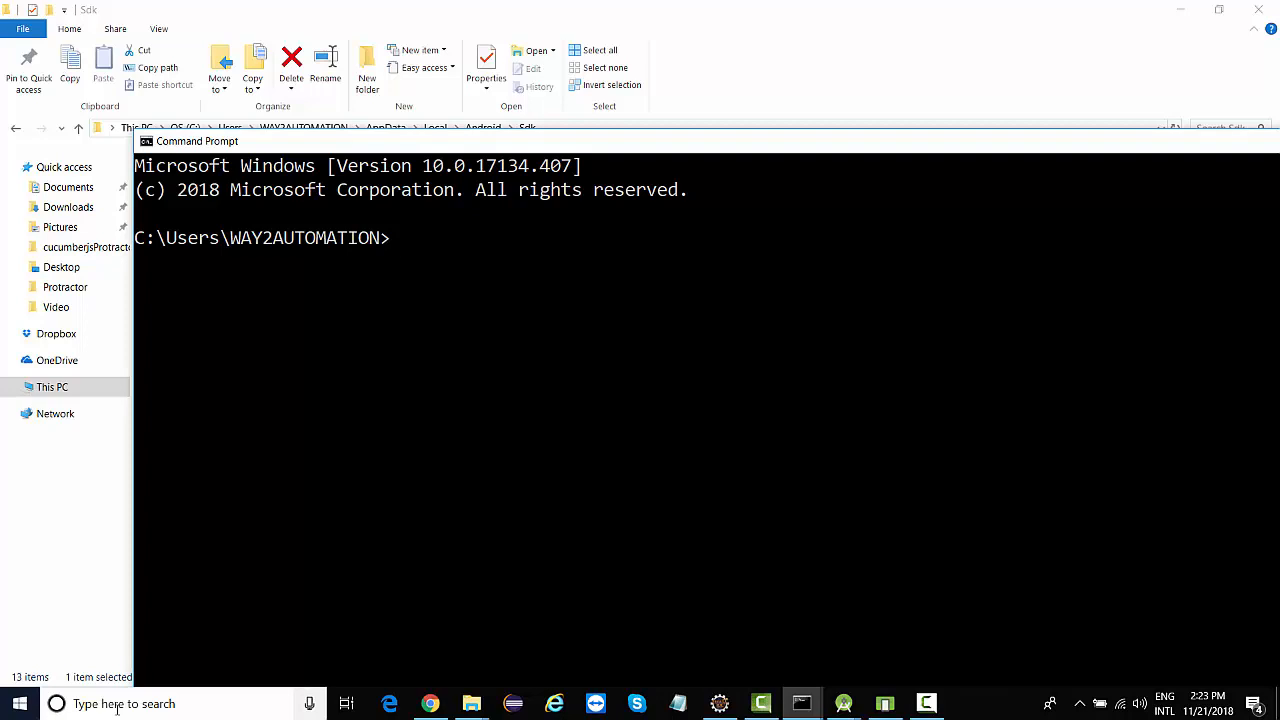
type("adb devices")
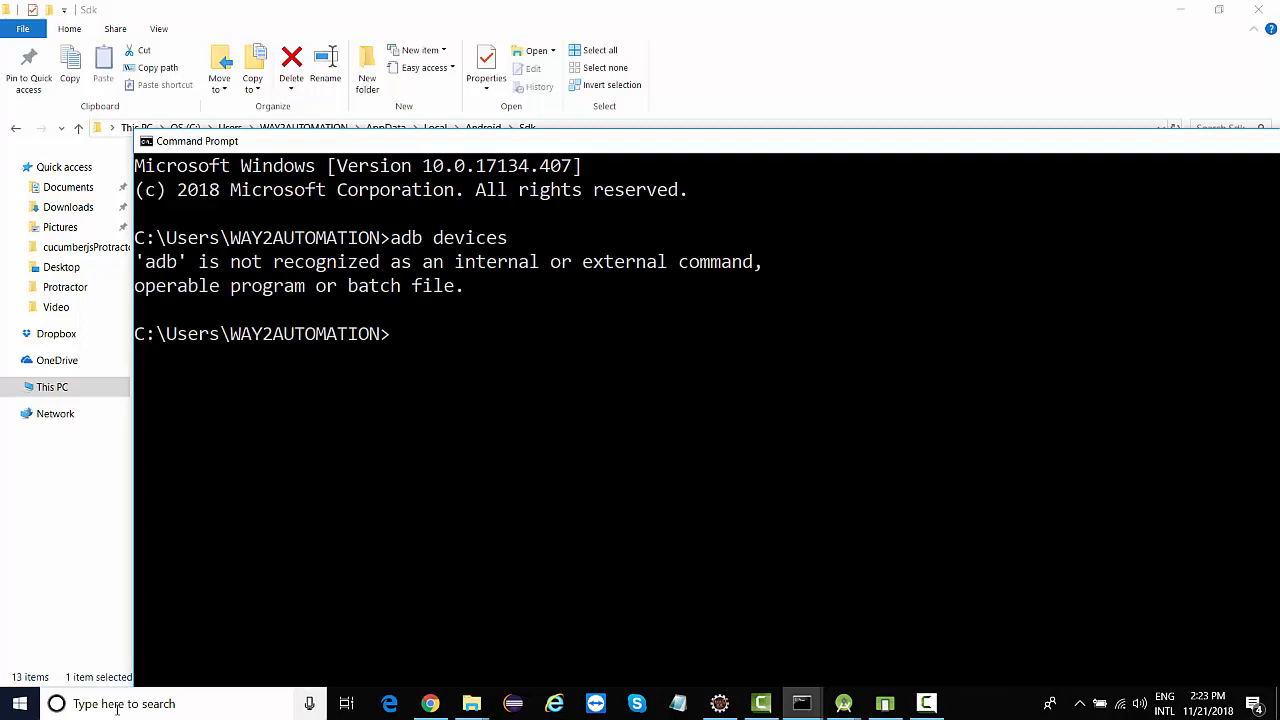
mouse_move(190, 467)
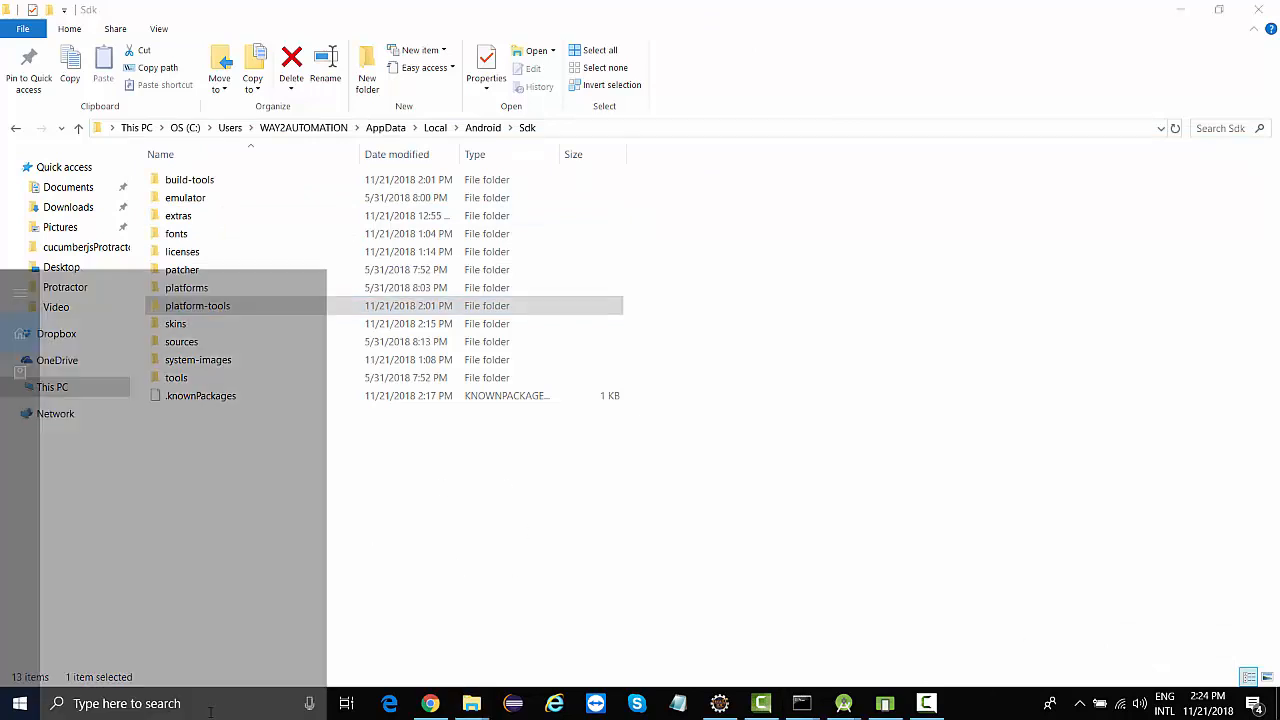
Correct the patform-tools Path entry to platform-tools and confirm.
type("edit")
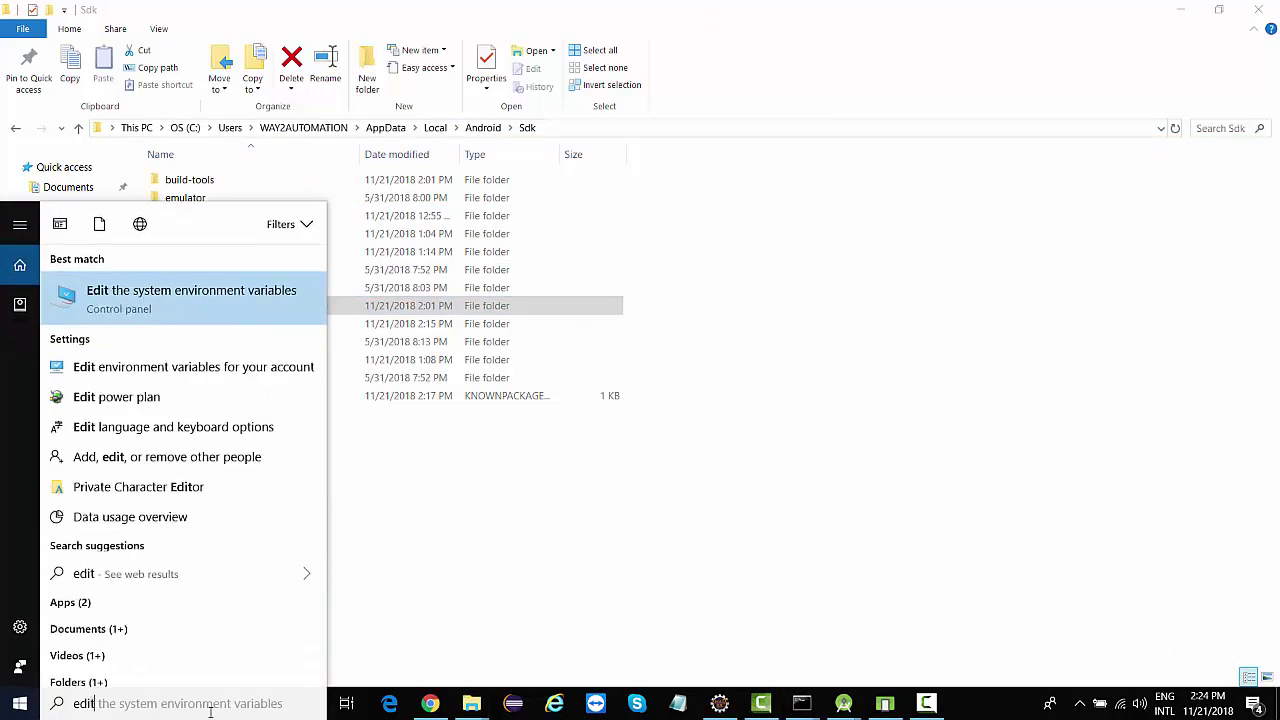
left_click(191, 297)
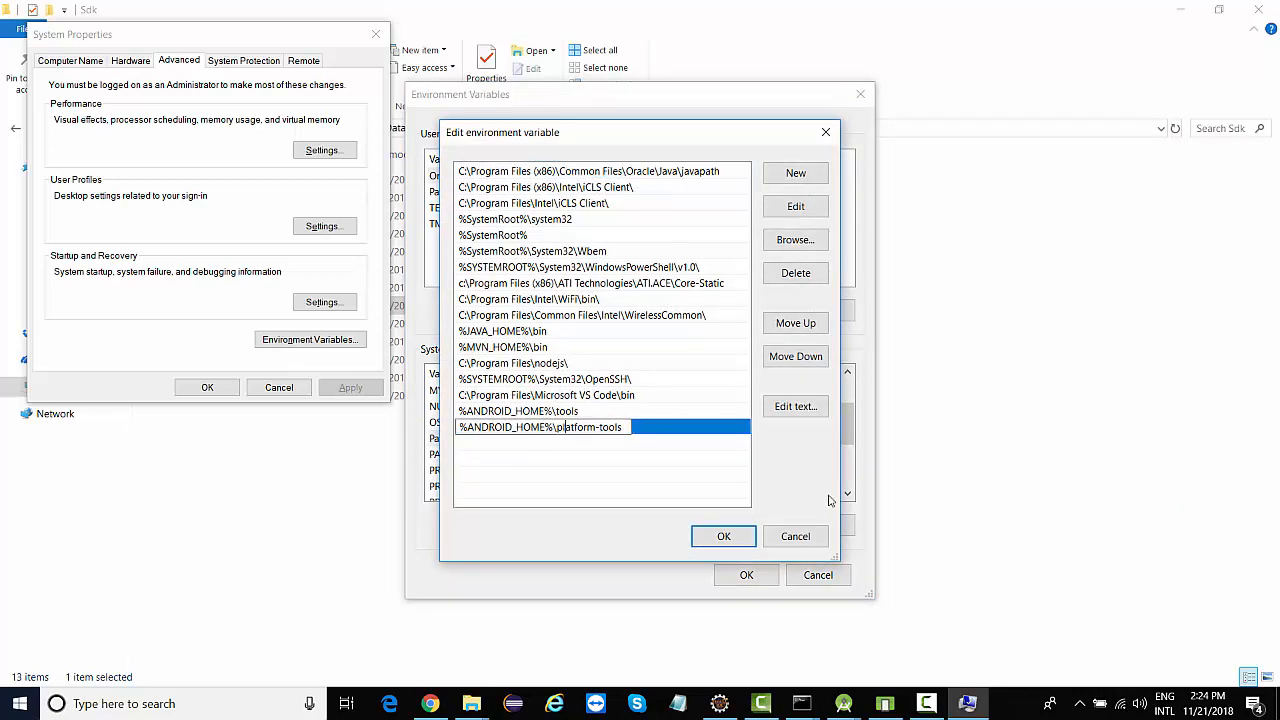
left_click(723, 536)
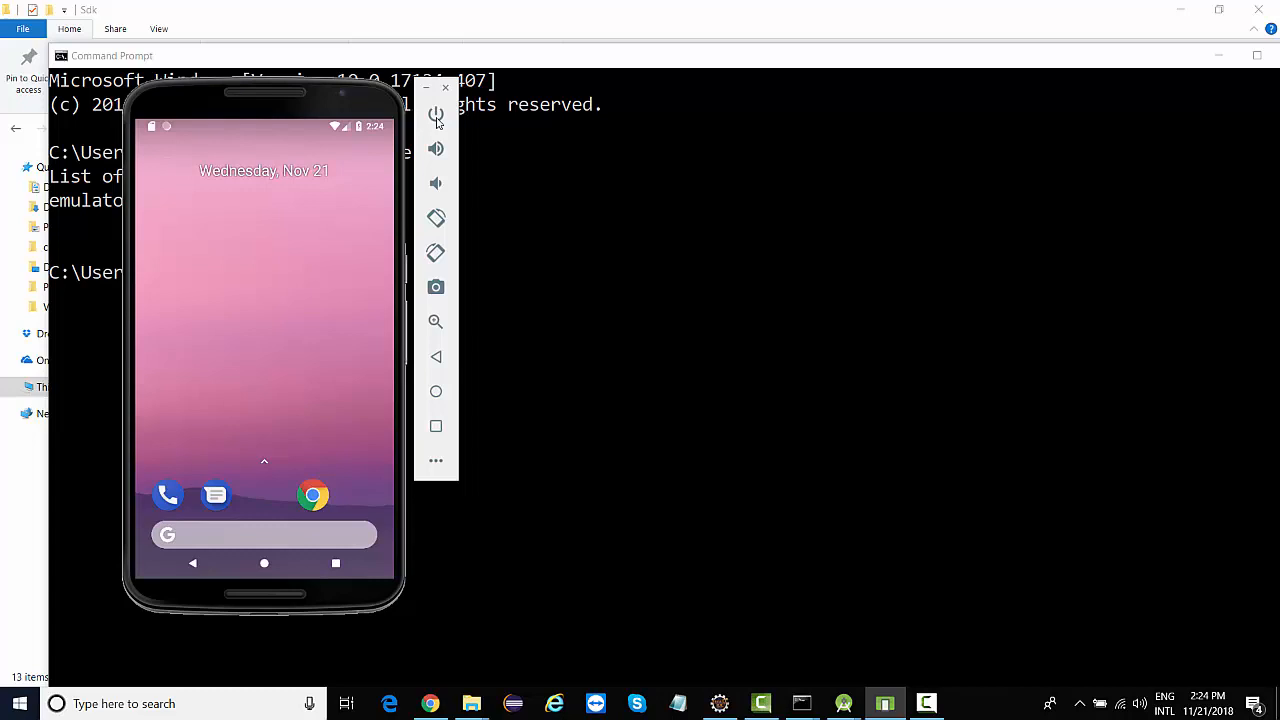
Rerun adb devices to see emulator-5554, close the emulator, and get an empty list.
left_click(436, 115)
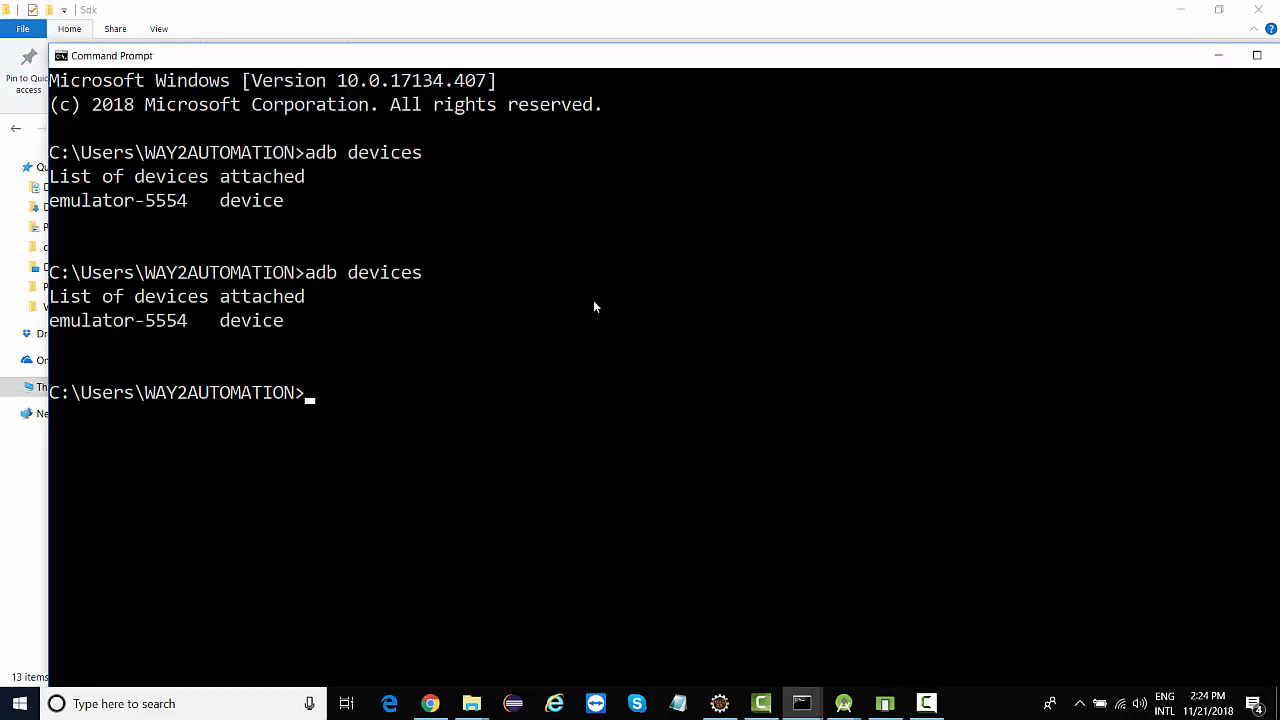
key("Return")
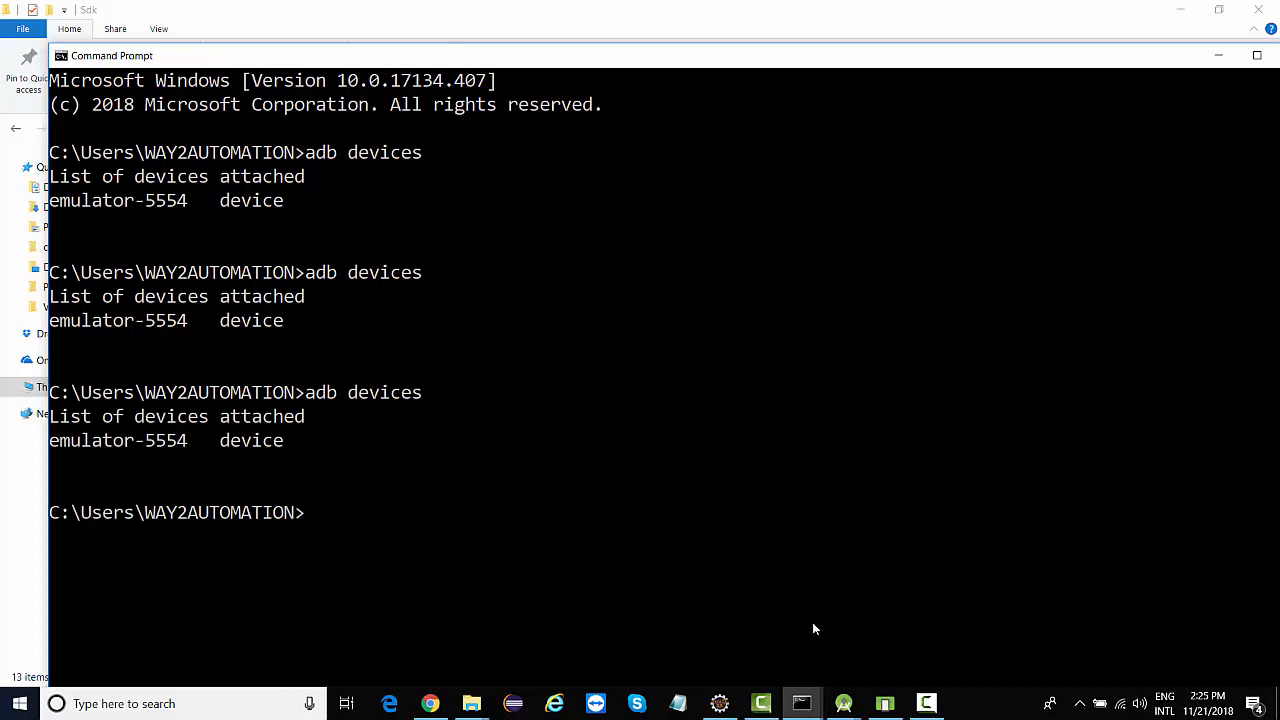
left_click(884, 703)
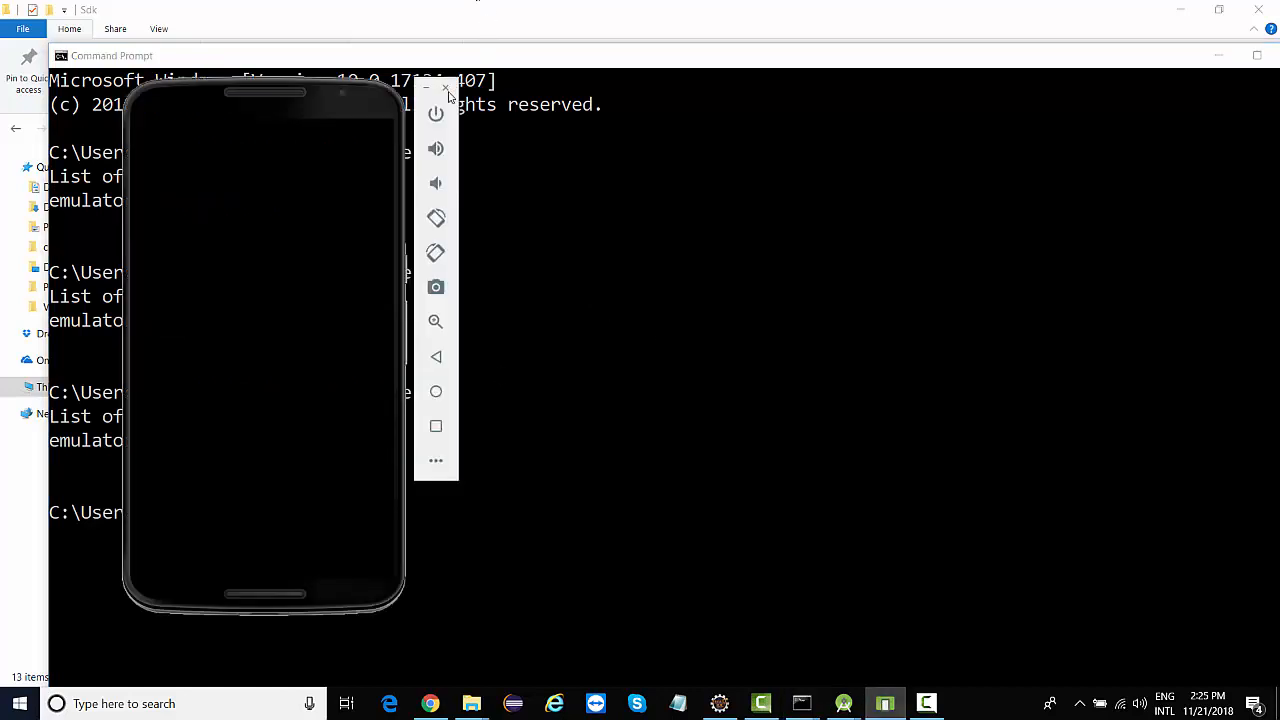
left_click(435, 113)
type("adb devices")
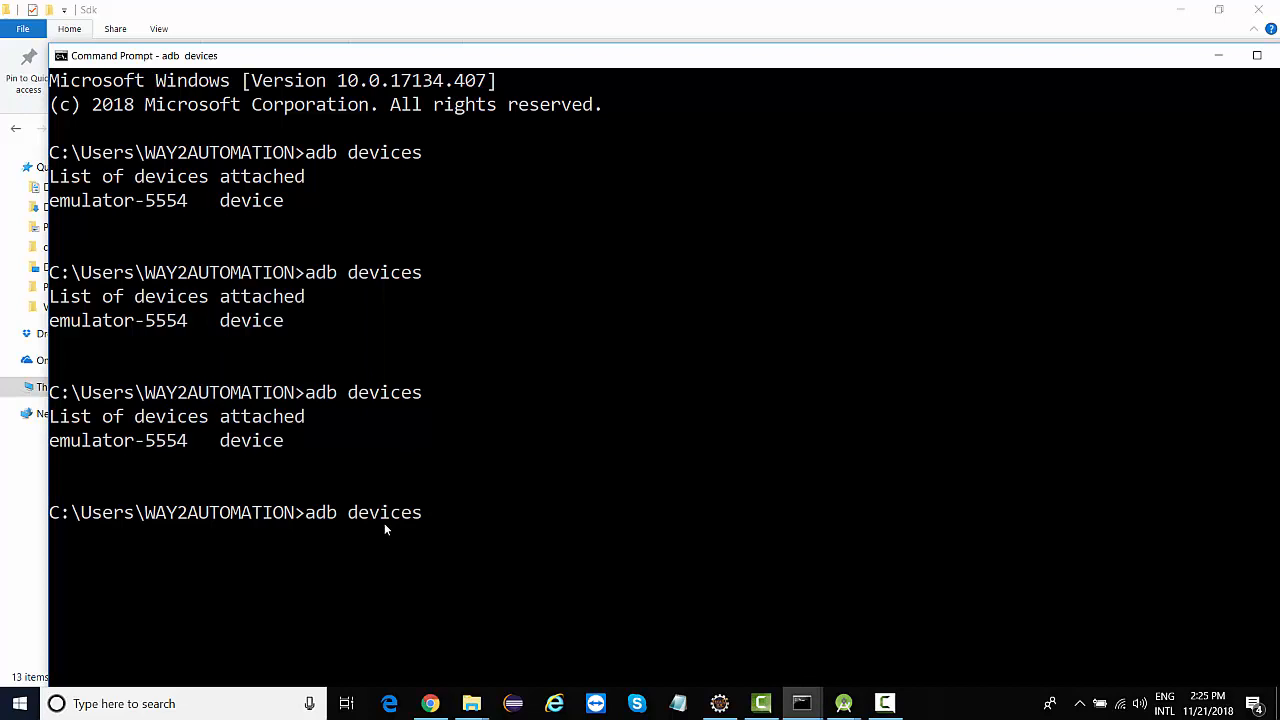
key("Return")
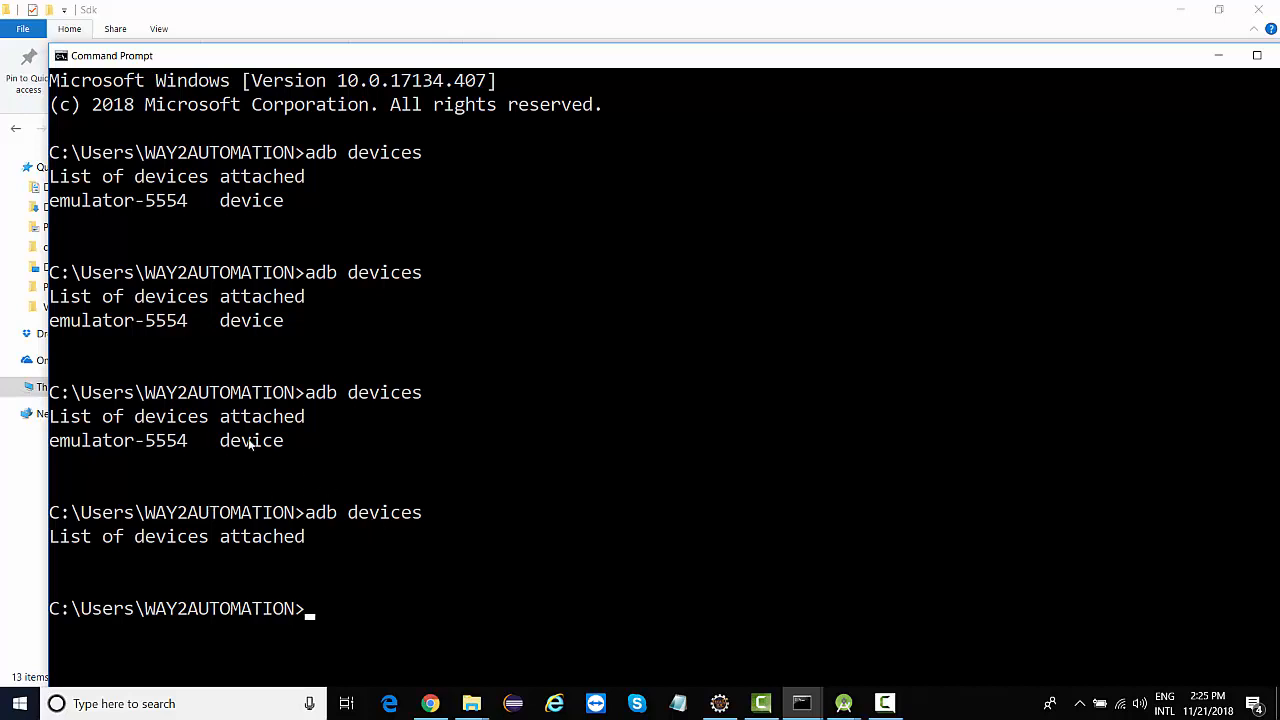
mouse_move(108, 443)
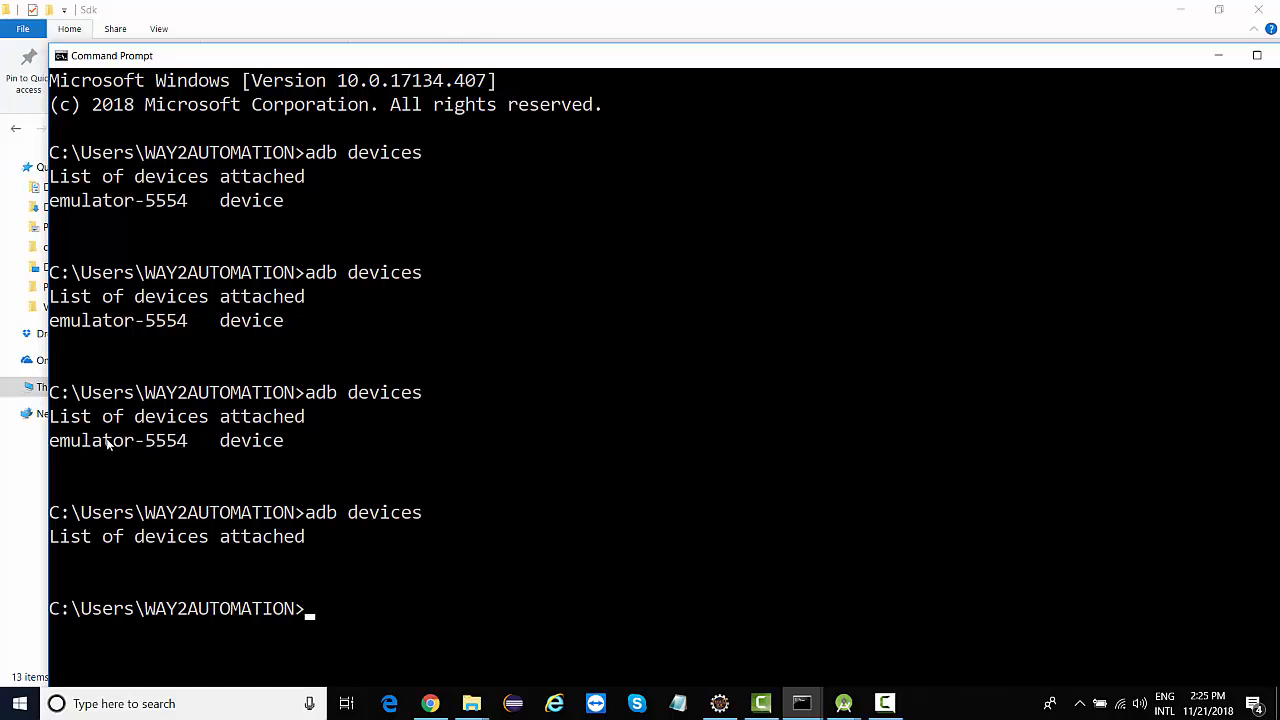
mouse_move(203, 441)
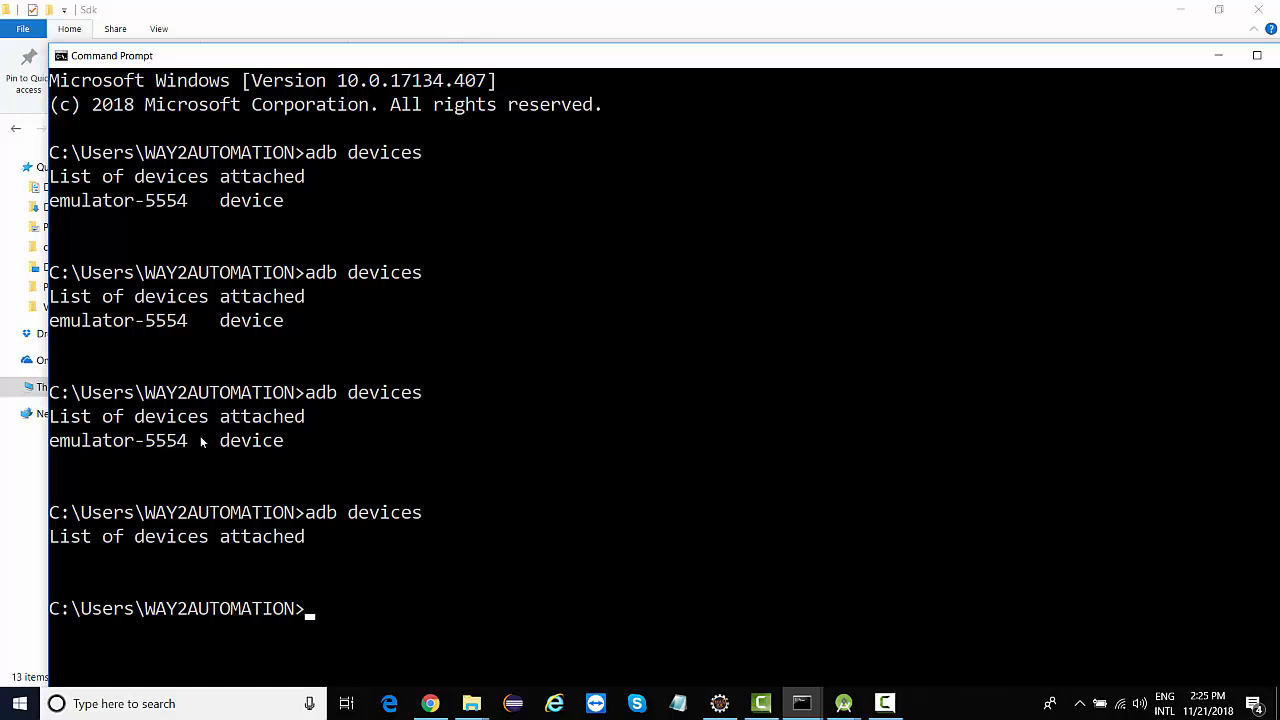
type("adb devices")
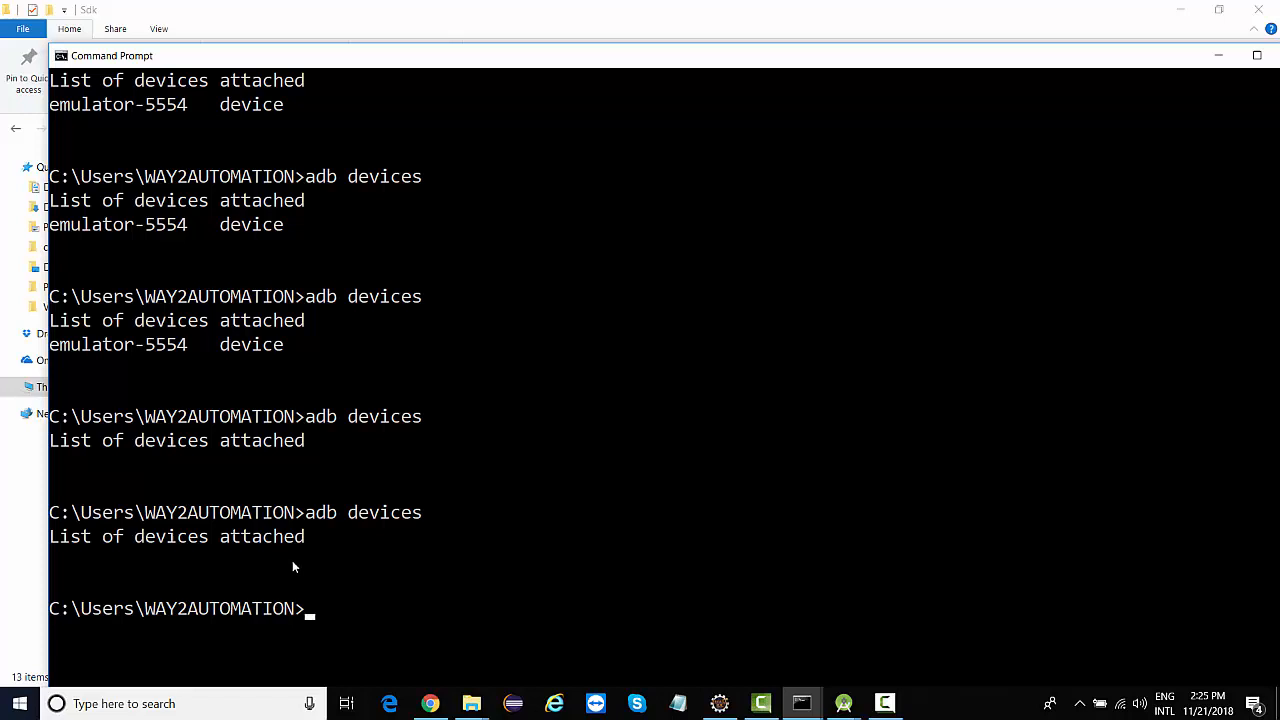
mouse_move(151, 365)
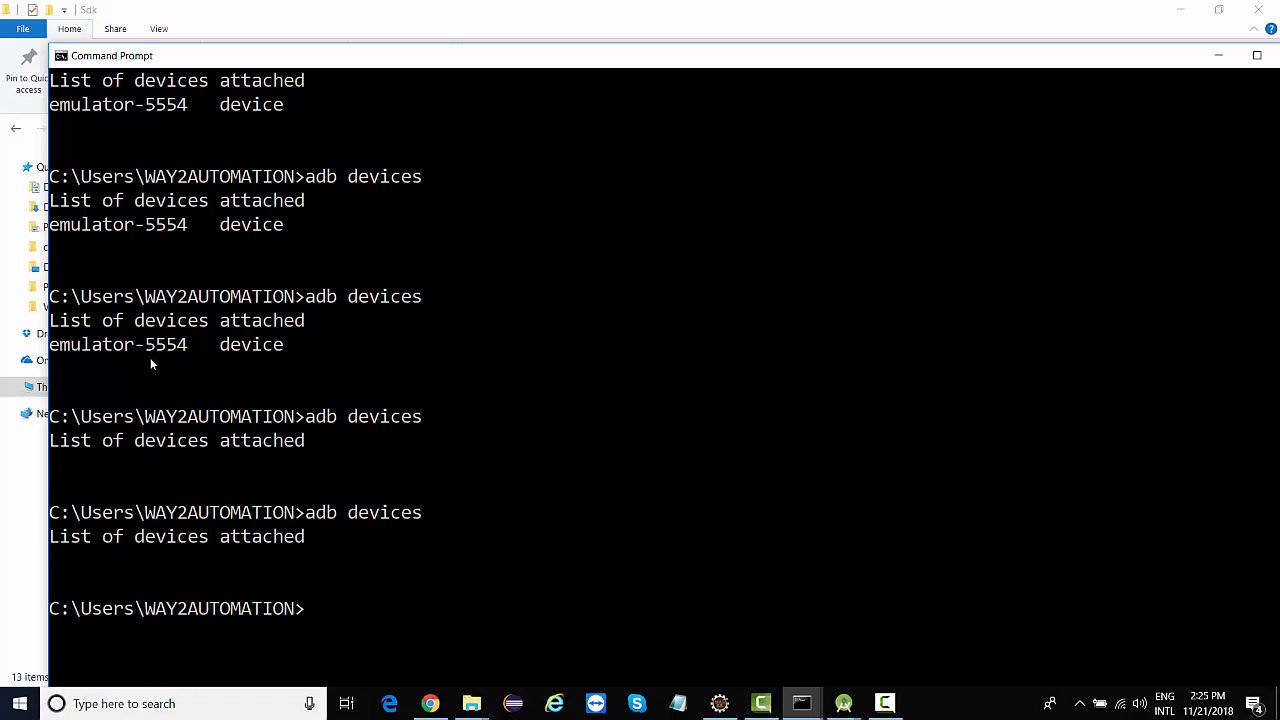
mouse_move(197, 357)
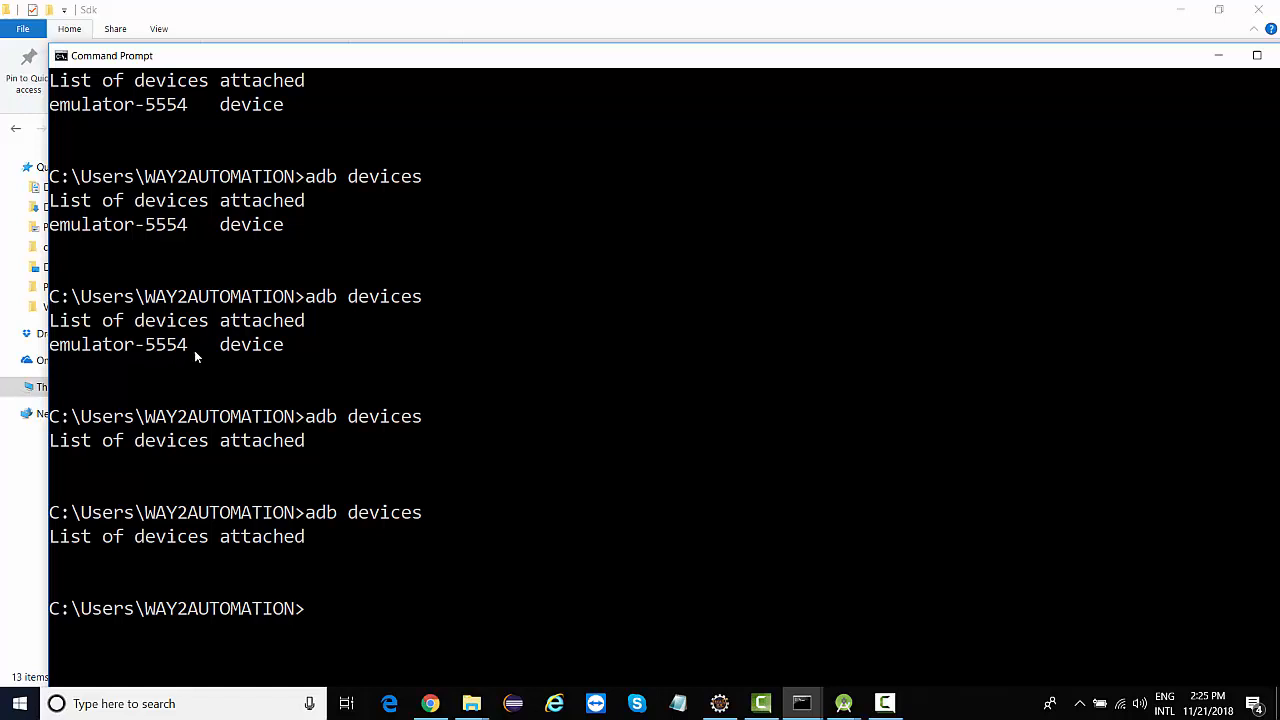